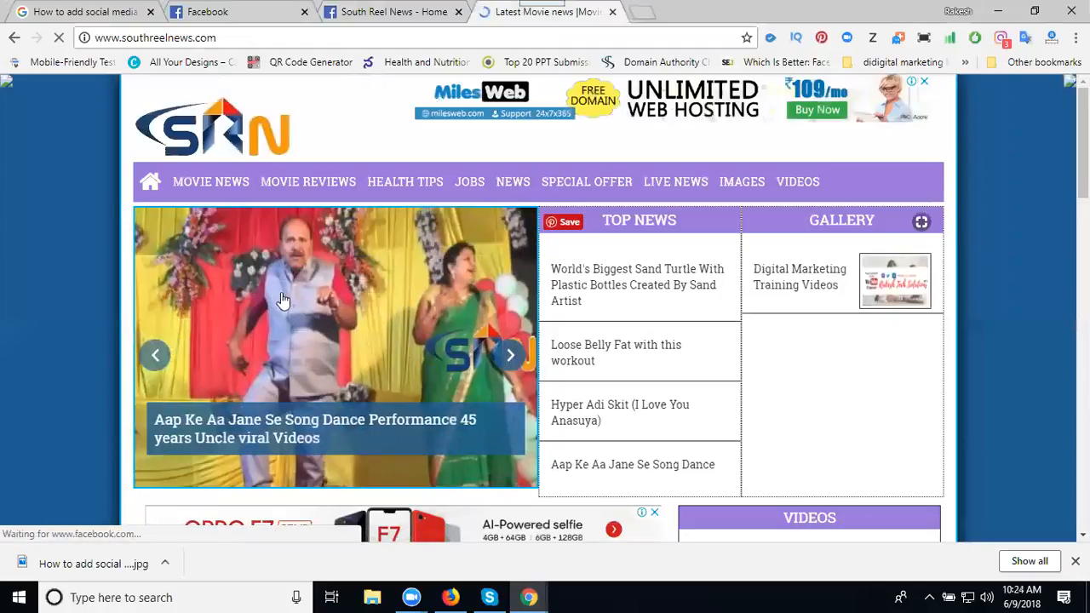
Step: Open the Aap Ke Aa Jane Se dance performance article and copy its URL
{"action": "left_click", "coordinate": [315, 429]}
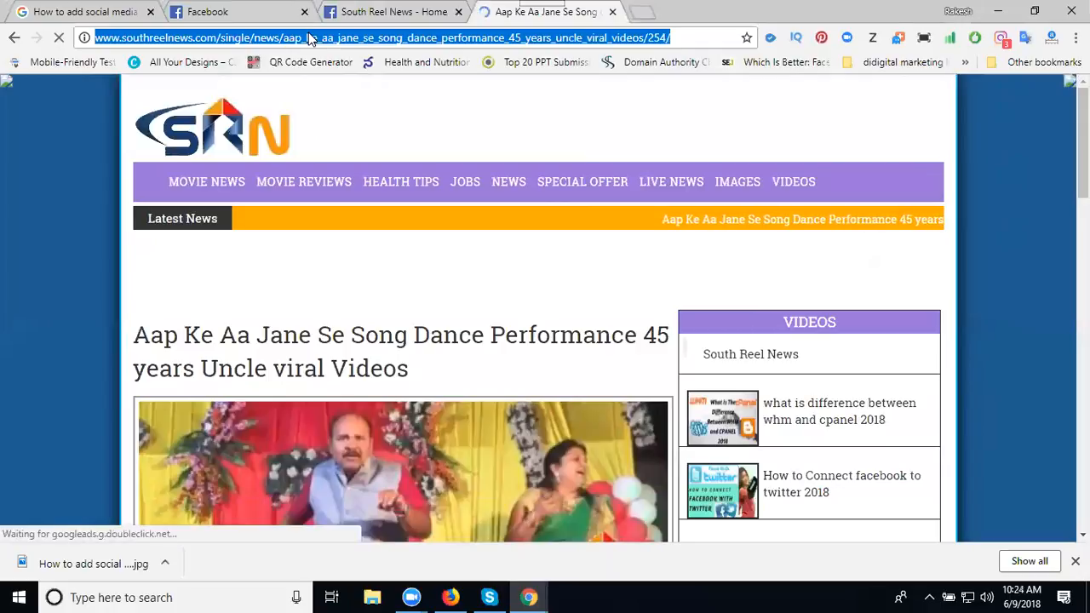
{"action": "left_click", "coordinate": [375, 37]}
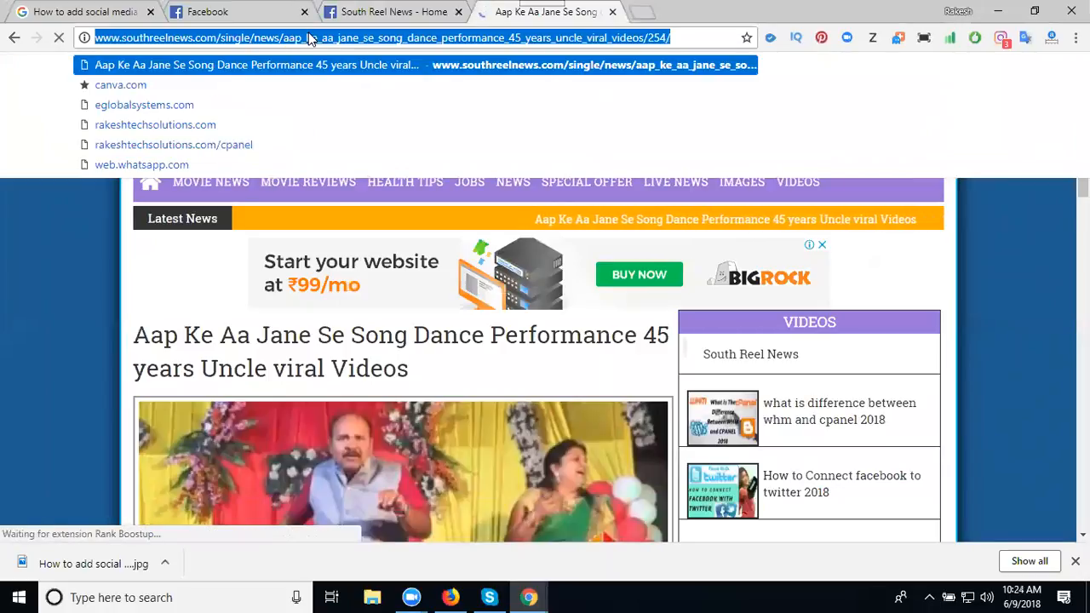
{"action": "mouse_move", "coordinate": [264, 290]}
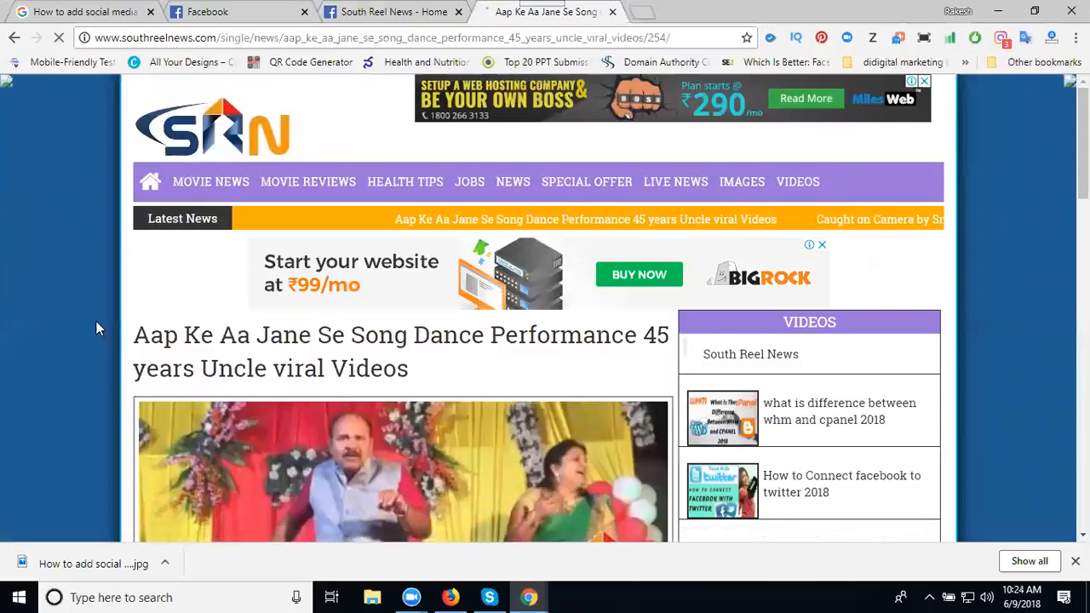
{"action": "scroll", "scroll_direction": "down", "scroll_amount": 3}
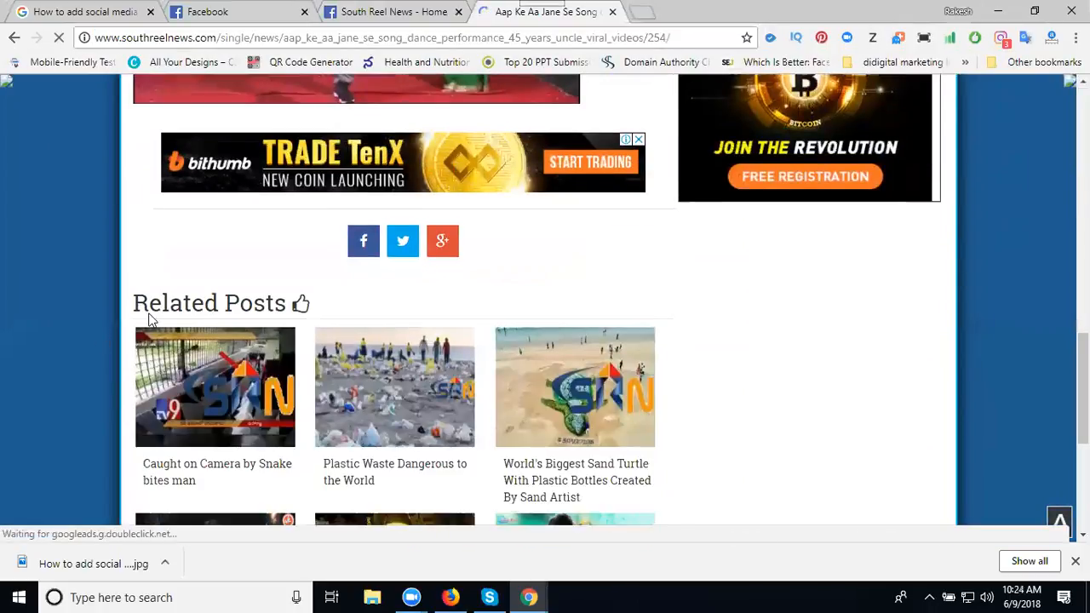
{"action": "mouse_move", "coordinate": [363, 241]}
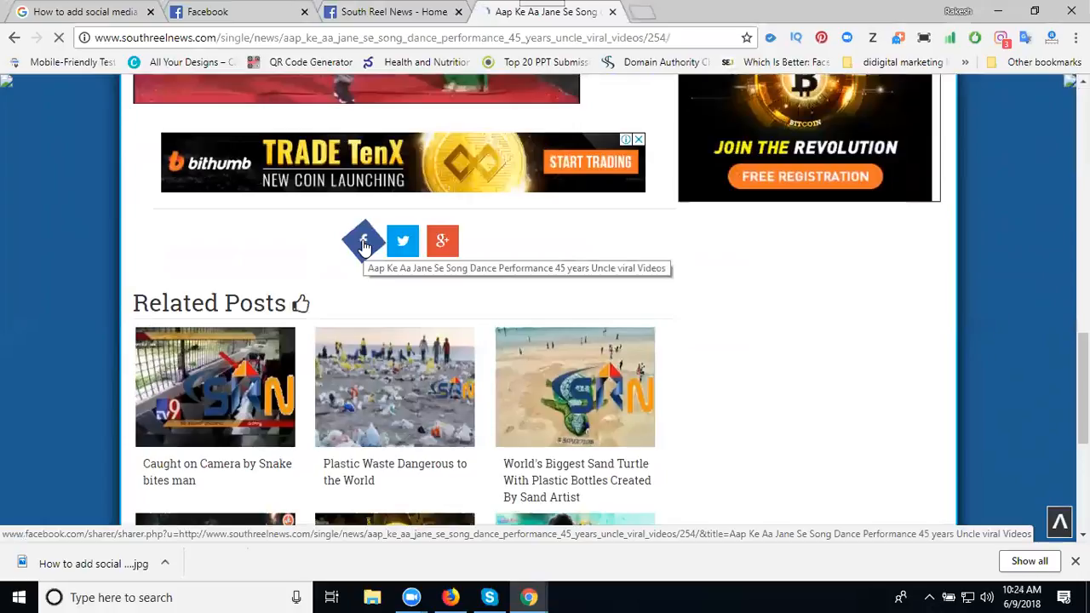
{"action": "left_click", "coordinate": [383, 38]}
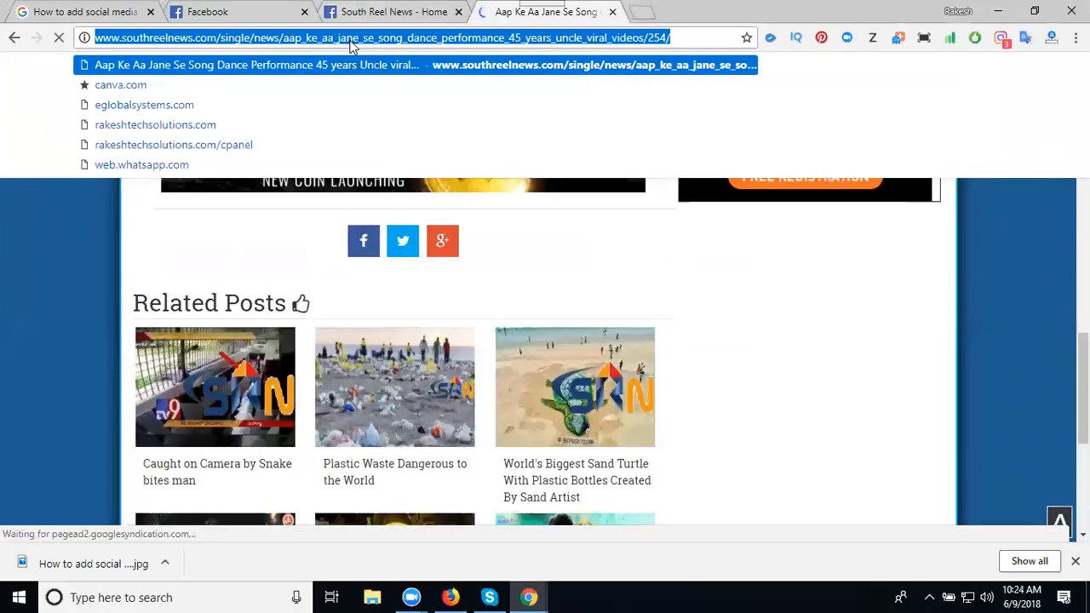
Step: Paste the dance article URL into a South Reel News page post, then edit the text
{"action": "left_click", "coordinate": [394, 11]}
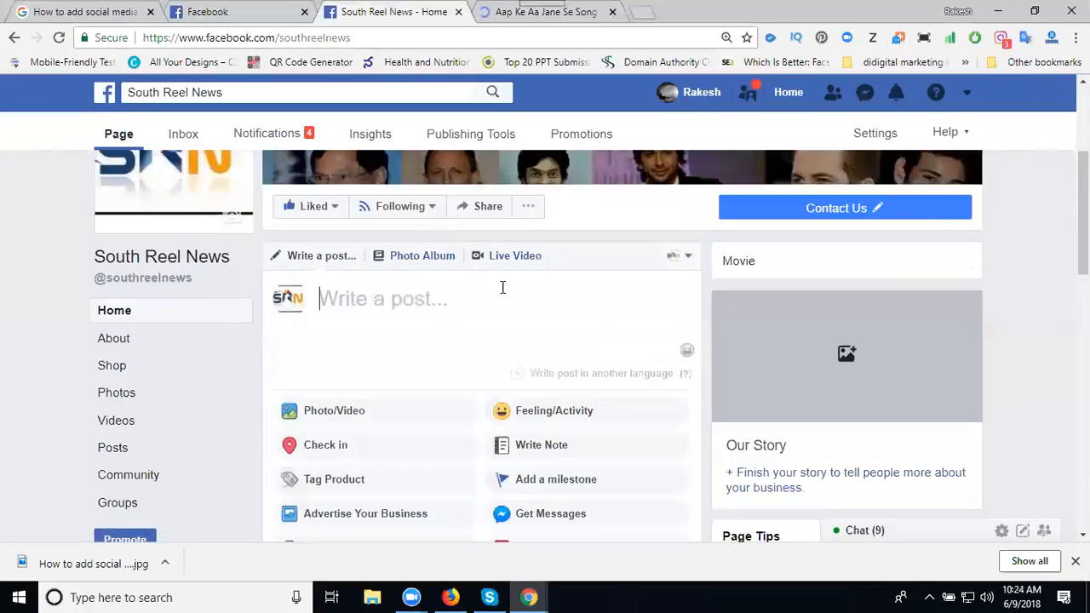
{"action": "type", "text": "http://www.southreelnews.com/single/news/aap_ke_aa_jane_se_song_dance_performance_45_years_uncle_viral_videos/254/"}
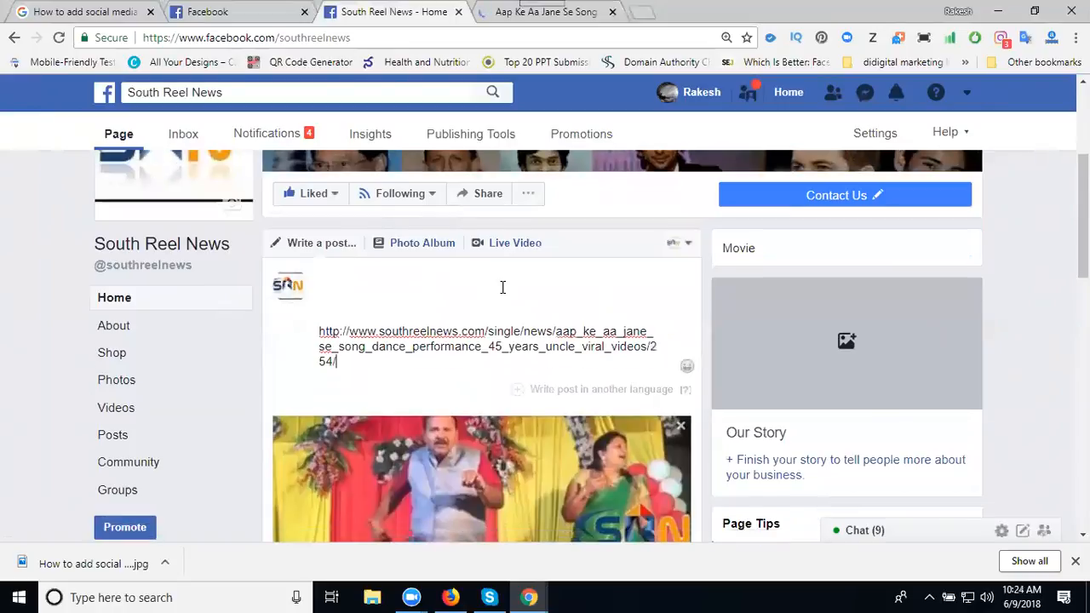
{"action": "left_click", "coordinate": [545, 11]}
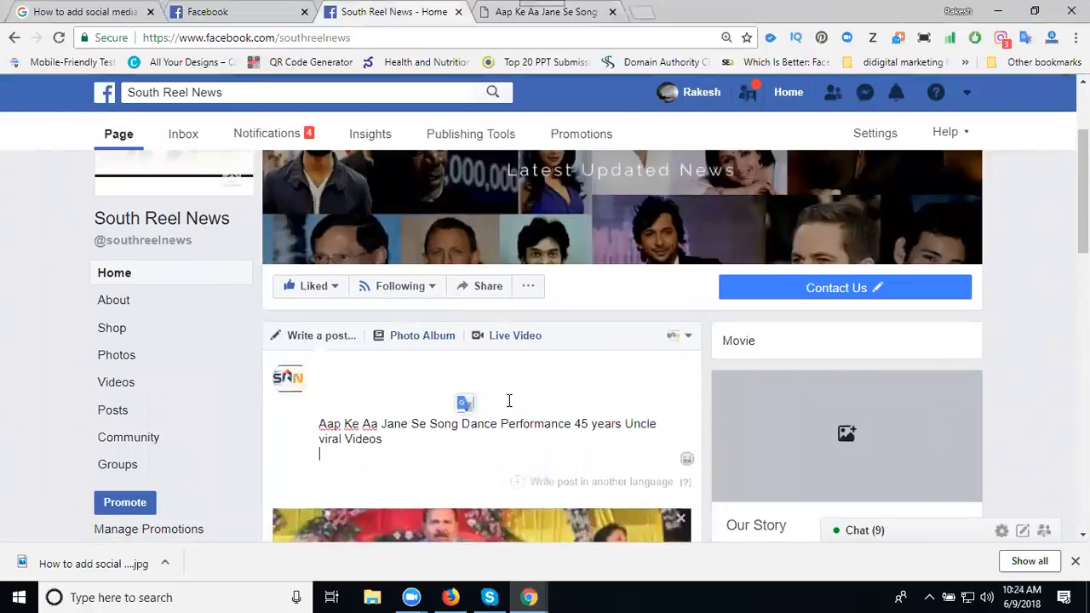
Step: Add hashtags #viral, #Videos, #viralvideos, #southreelnews and #uncleviralvideo to the post
{"action": "scroll", "scroll_direction": "down", "scroll_amount": 3}
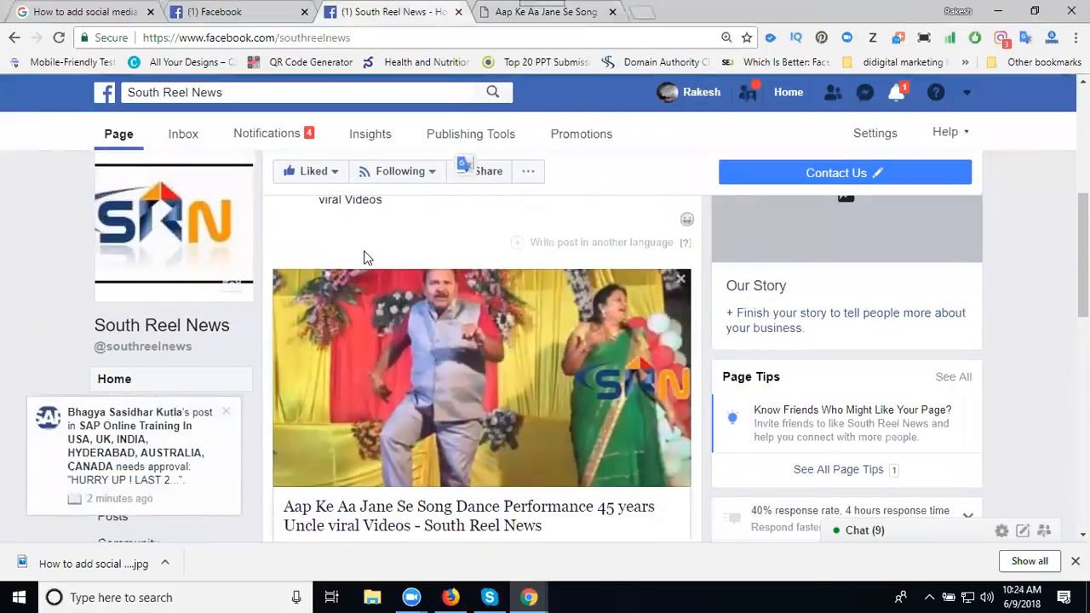
{"action": "mouse_move", "coordinate": [348, 204]}
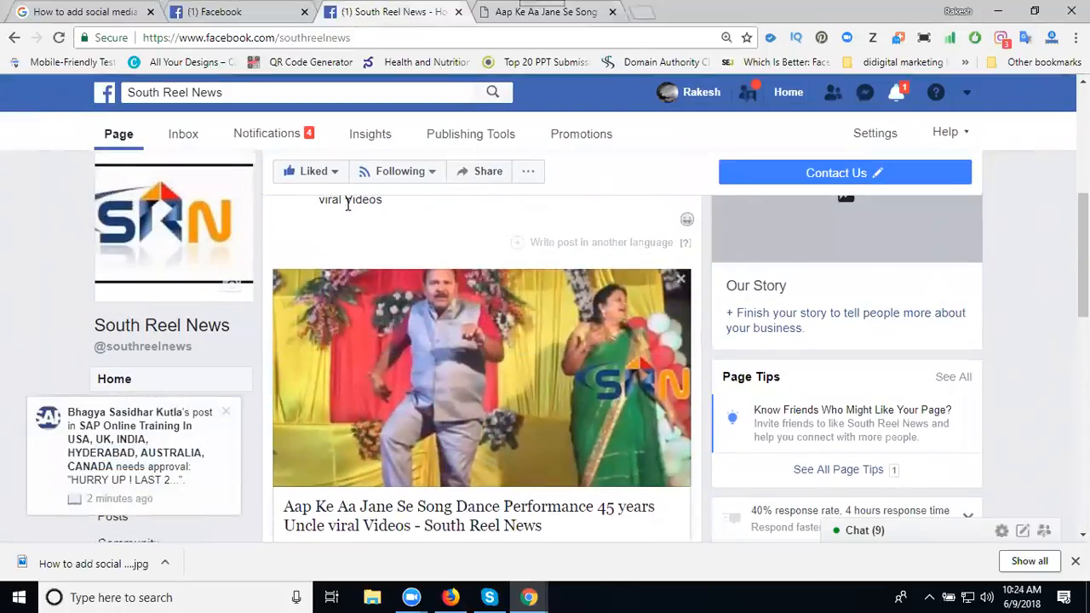
{"action": "scroll", "scroll_direction": "down", "scroll_amount": 3}
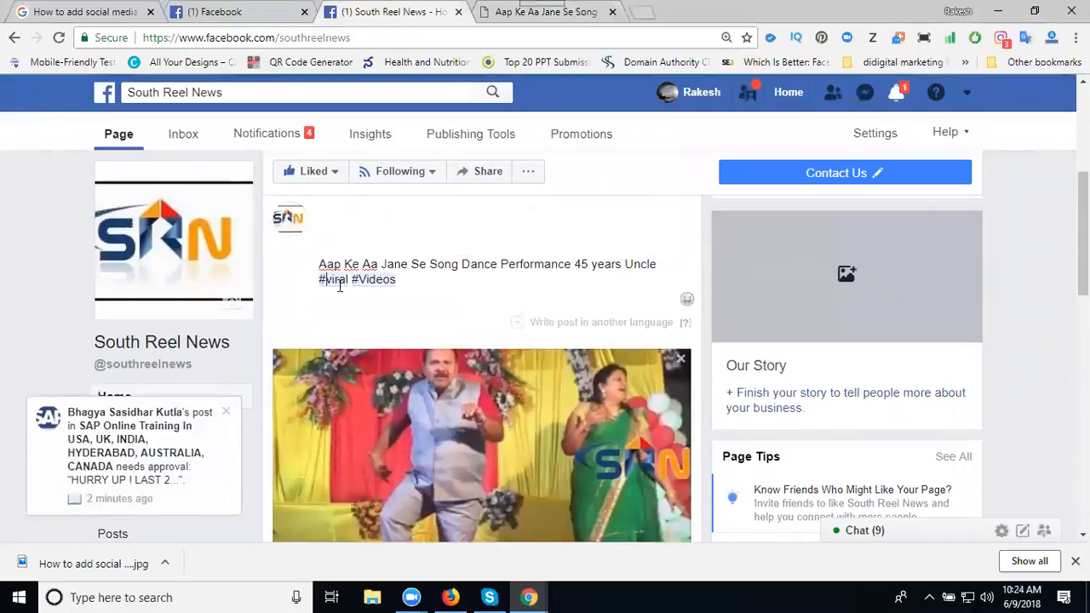
{"action": "type", "text": "#"}
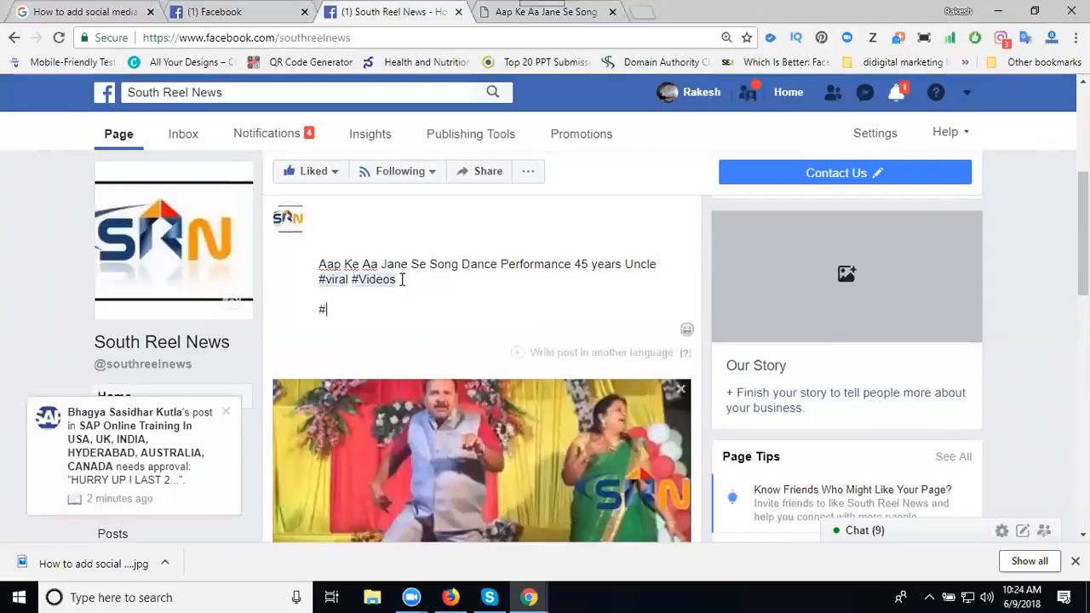
{"action": "type", "text": "viralvideos"}
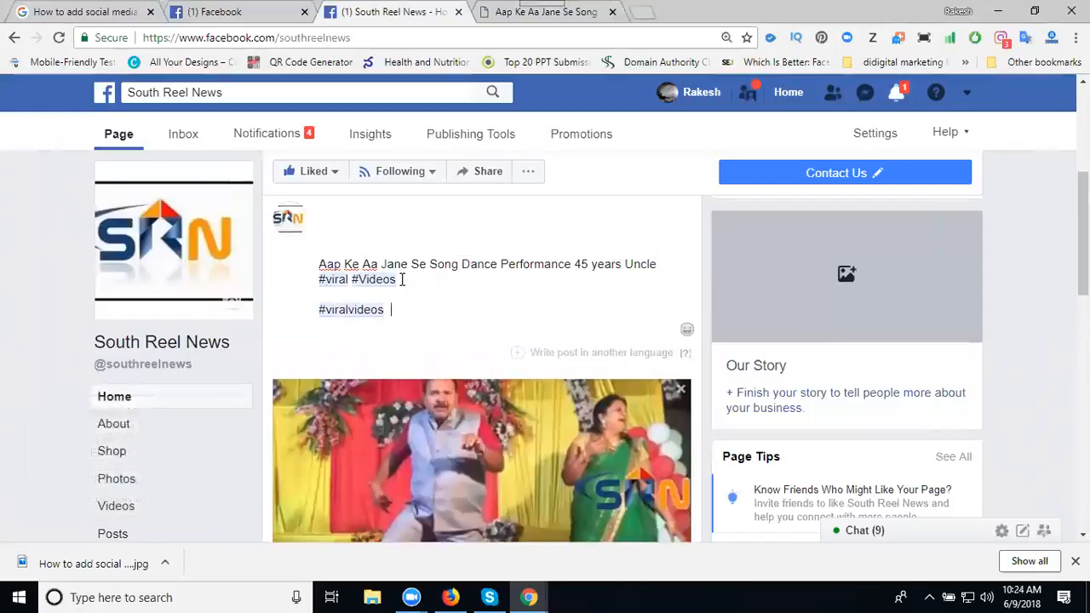
{"action": "type", "text": "#southreelnews"}
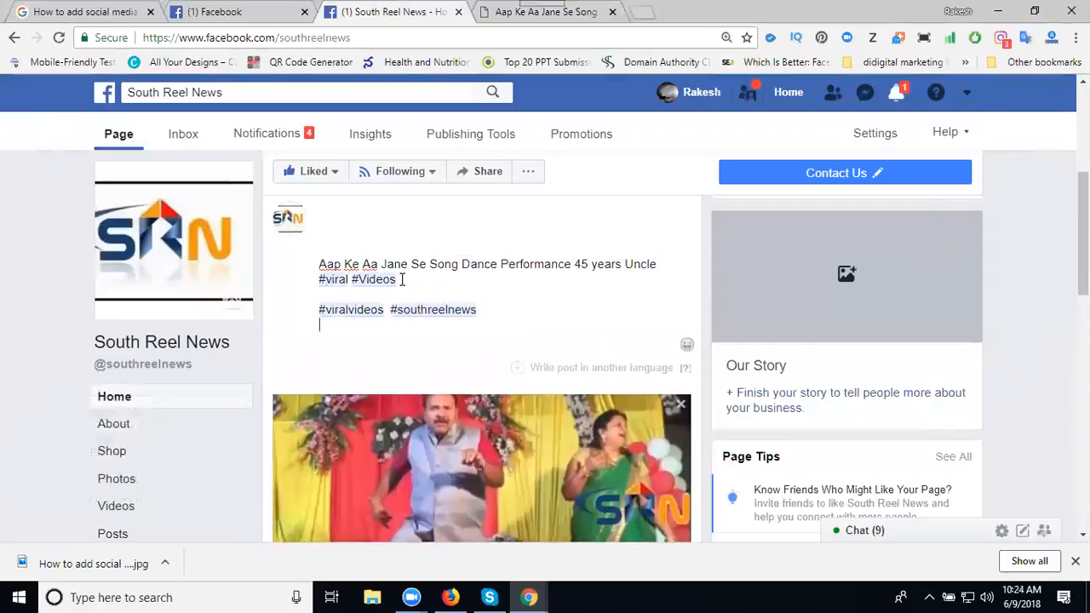
{"action": "type", "text": "#uncleviral"}
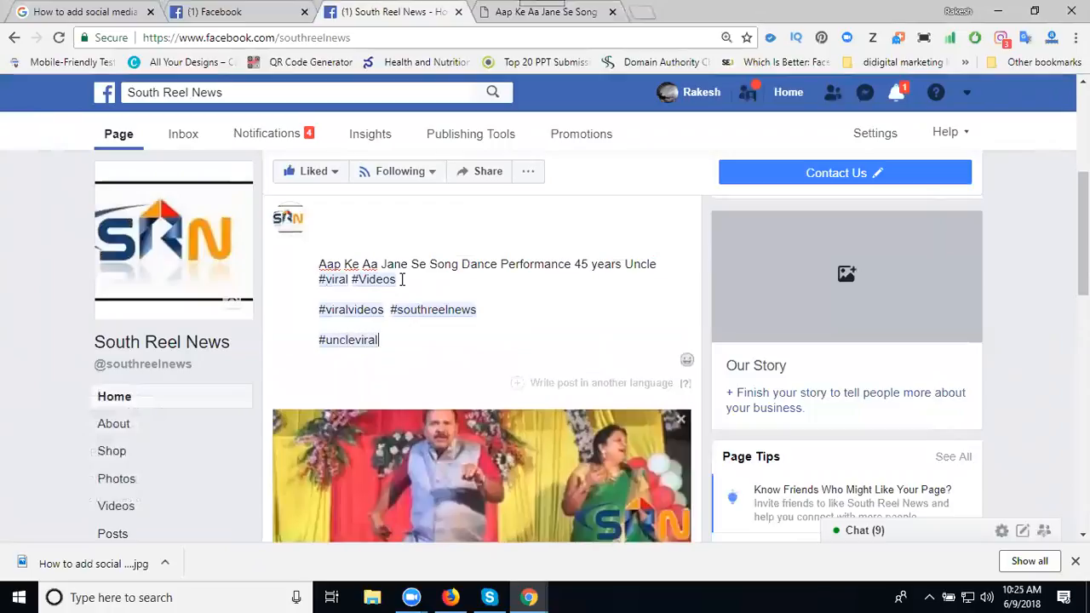
{"action": "type", "text": "video"}
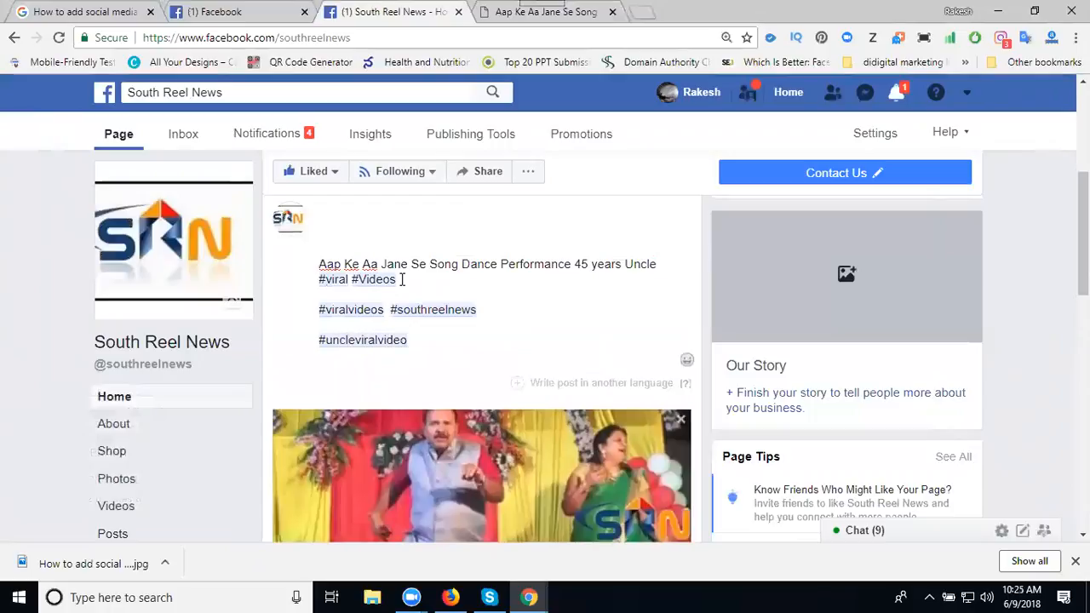
Step: Open the Publish dropdown showing Schedule, Backdate and Save Draft options
{"action": "scroll", "scroll_direction": "down", "scroll_amount": 3}
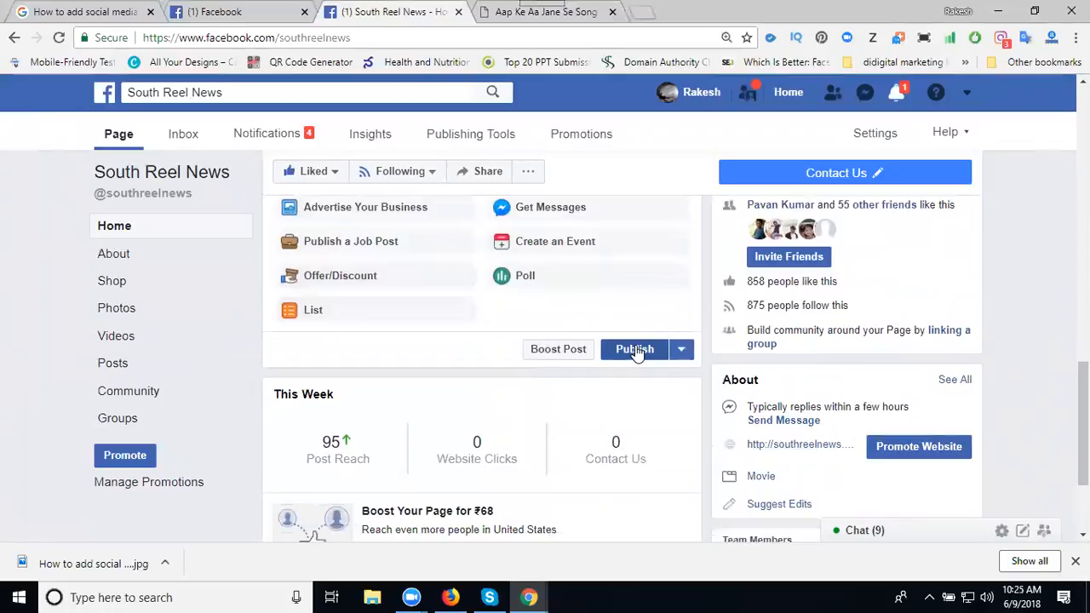
{"action": "mouse_move", "coordinate": [680, 356]}
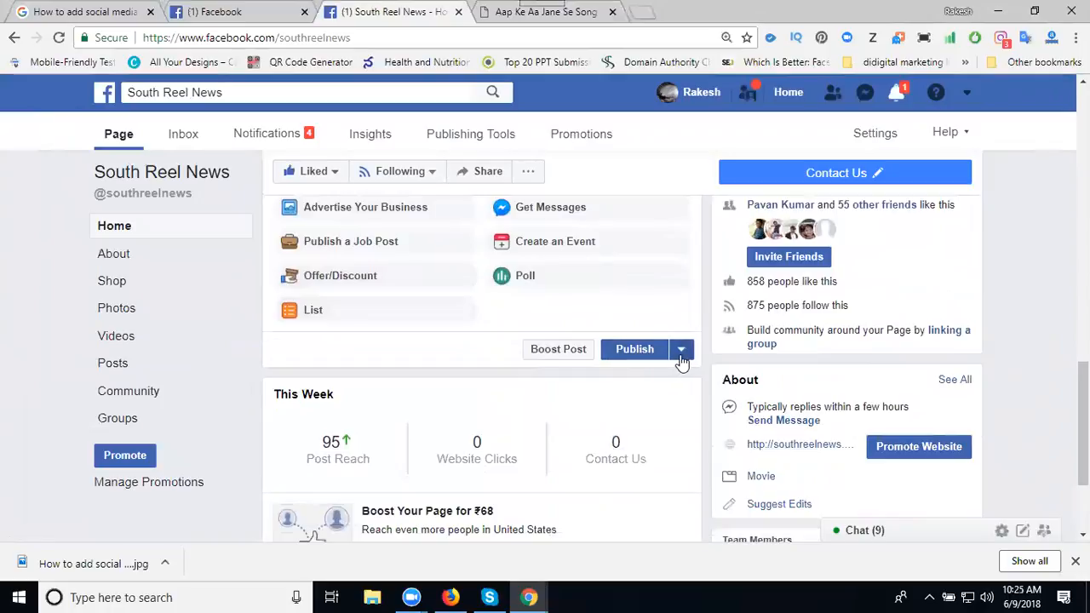
{"action": "left_click", "coordinate": [680, 349]}
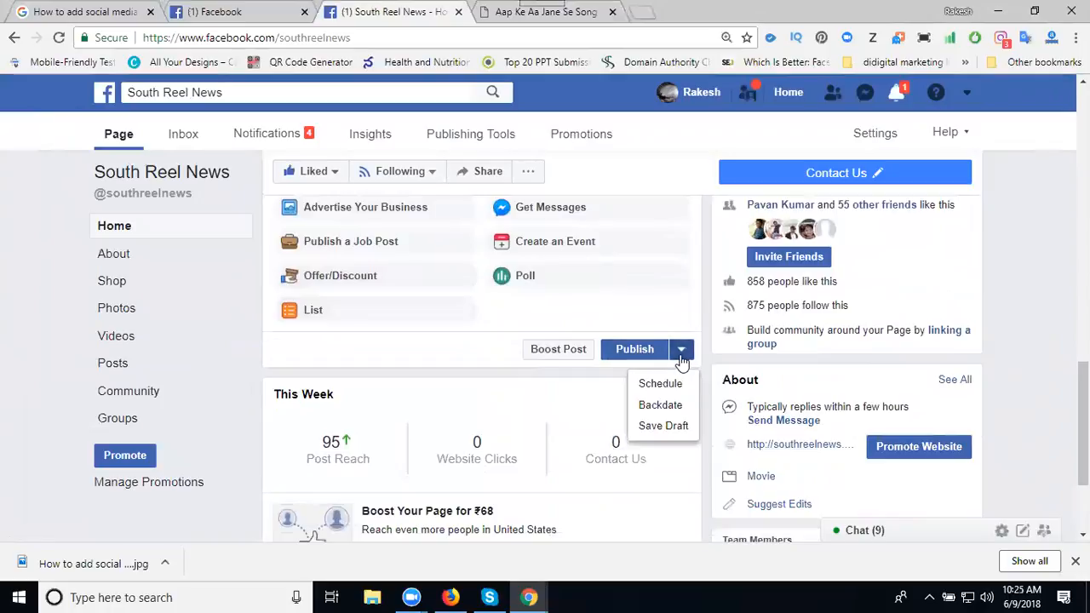
{"action": "mouse_move", "coordinate": [660, 383]}
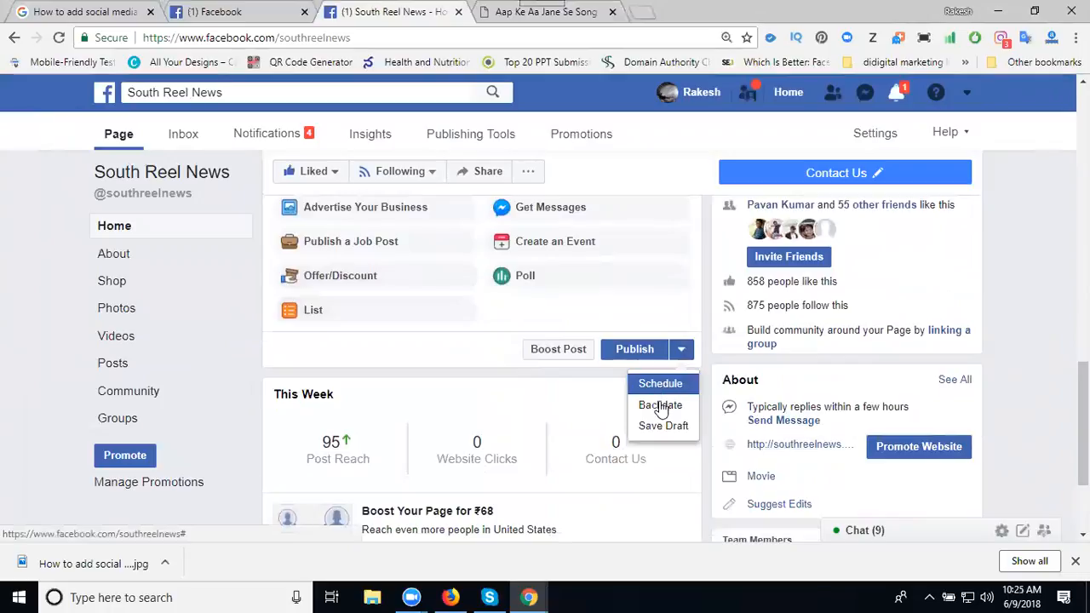
{"action": "mouse_move", "coordinate": [660, 404]}
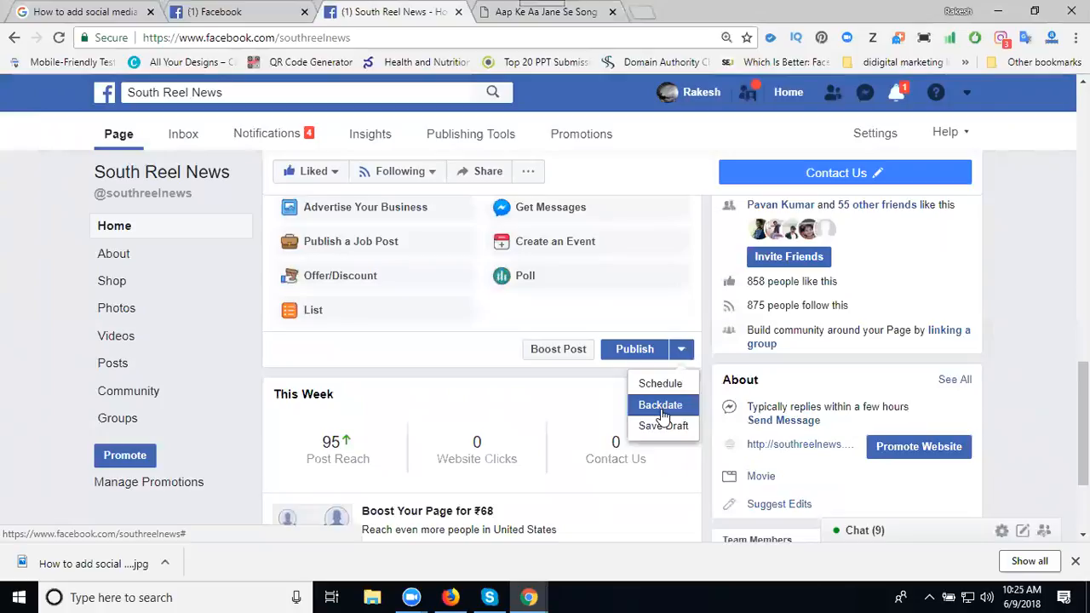
{"action": "mouse_move", "coordinate": [660, 383]}
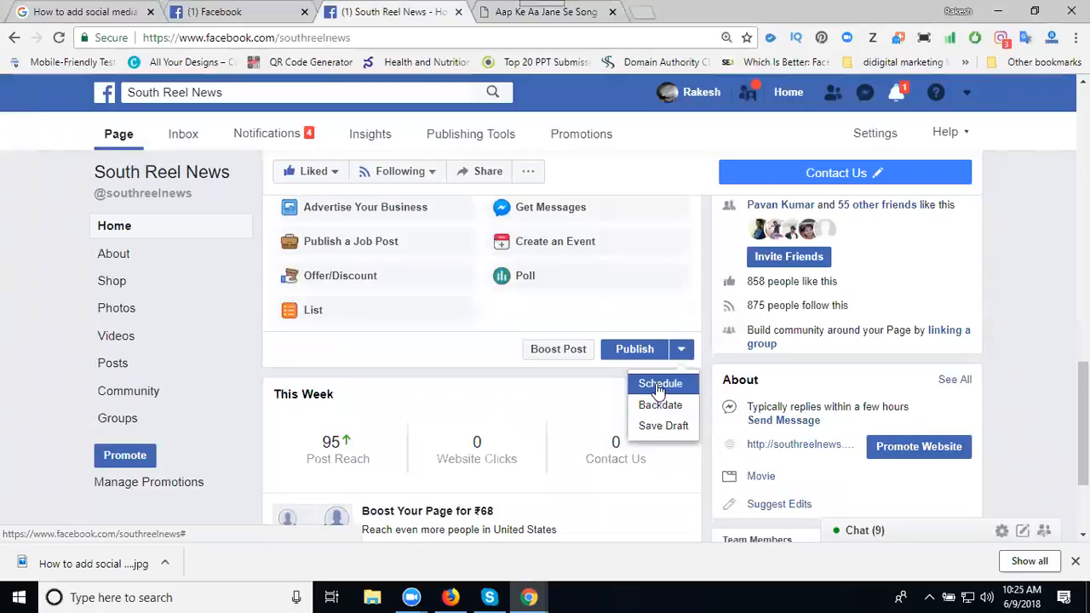
{"action": "left_click", "coordinate": [660, 383]}
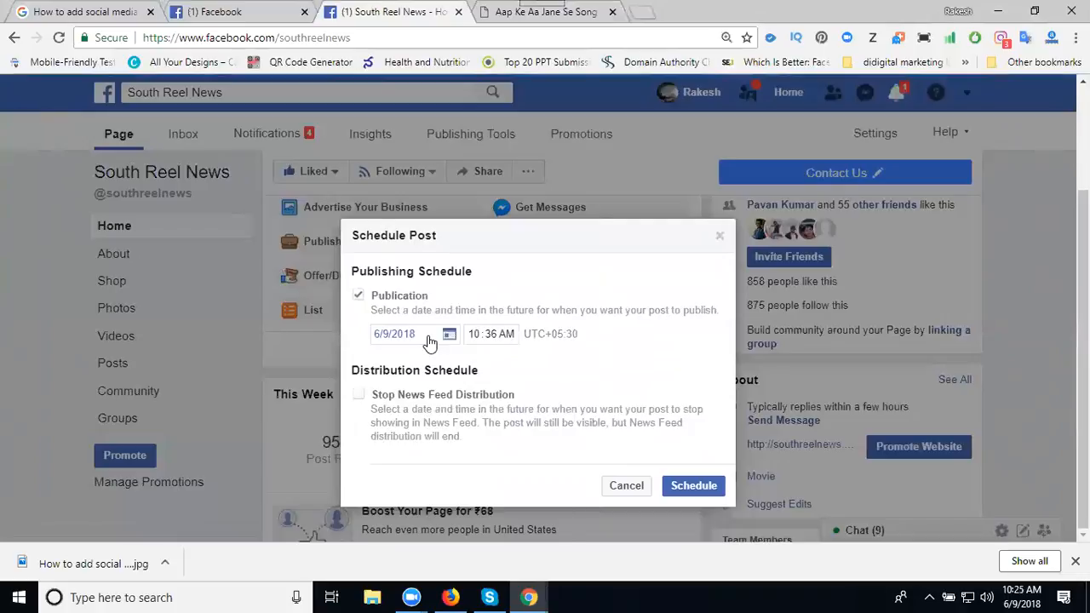
{"action": "left_click", "coordinate": [450, 333]}
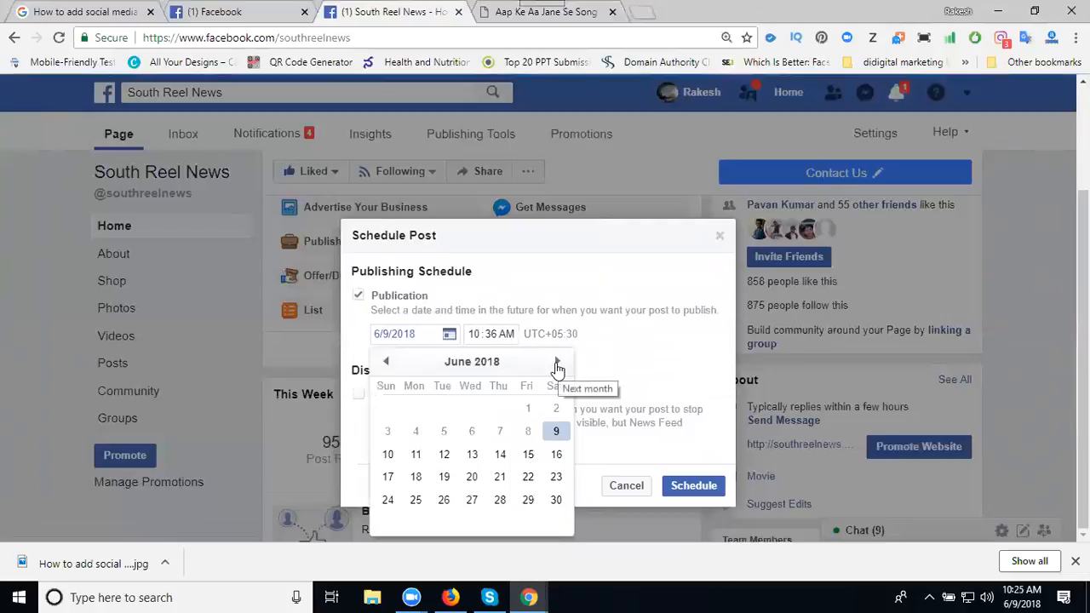
{"action": "left_click", "coordinate": [558, 361]}
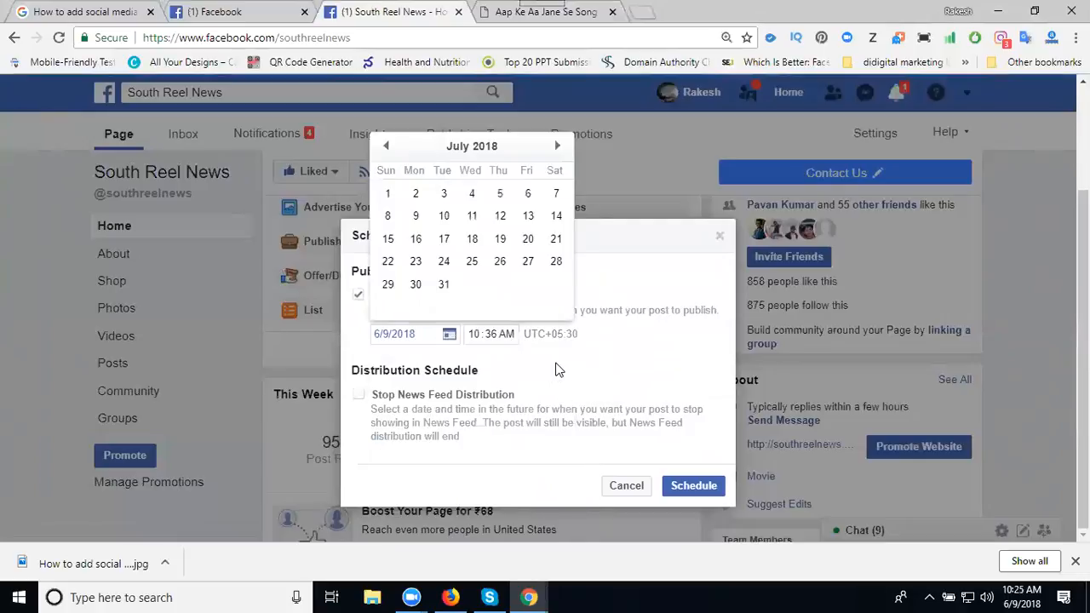
{"action": "left_click", "coordinate": [558, 145]}
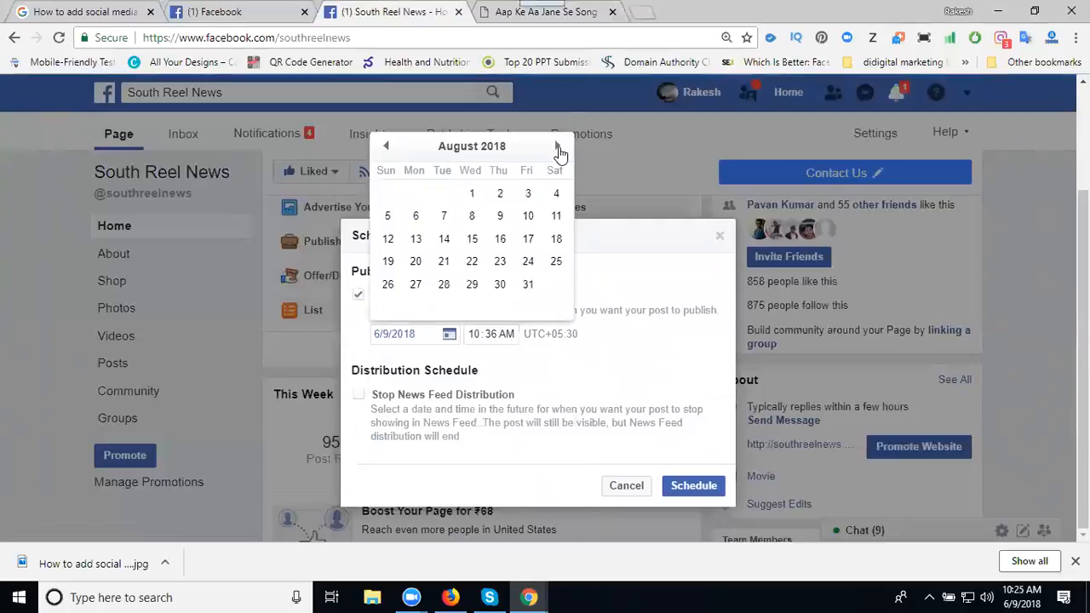
{"action": "left_click", "coordinate": [559, 145]}
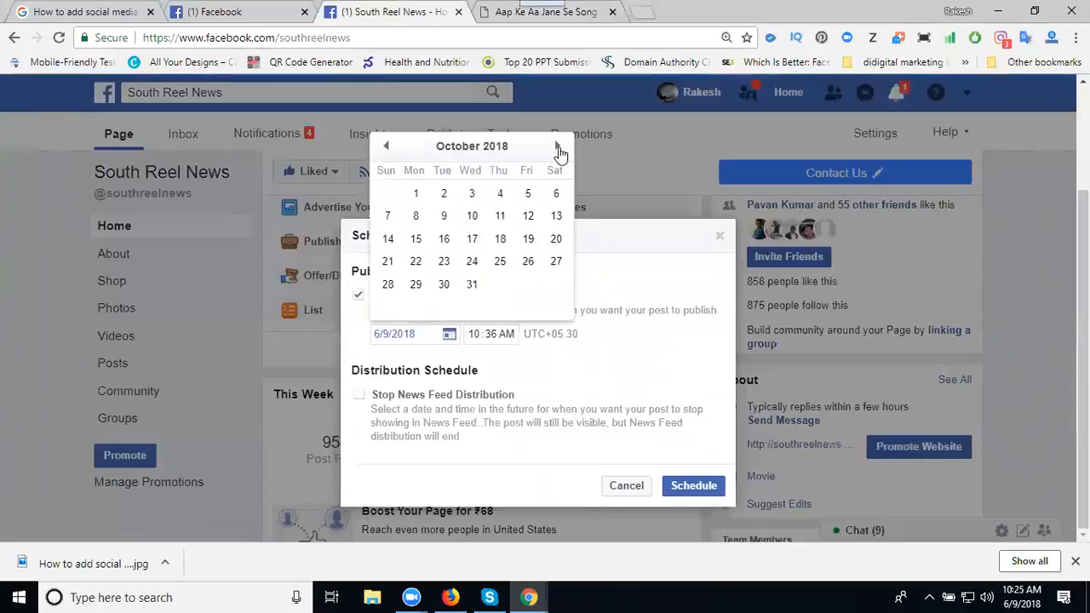
{"action": "left_click", "coordinate": [558, 145]}
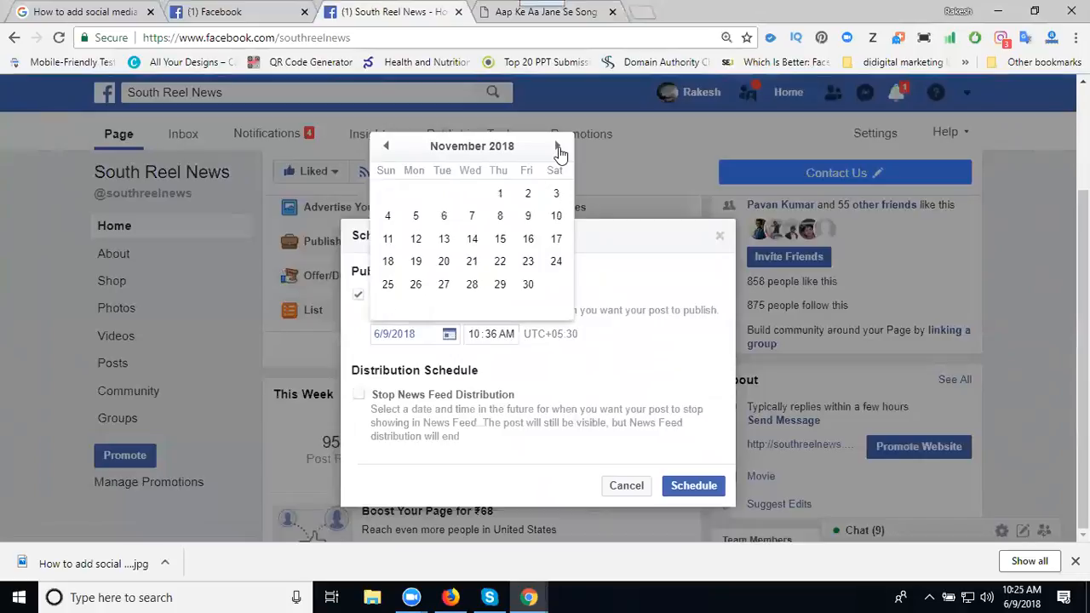
{"action": "left_click", "coordinate": [558, 146]}
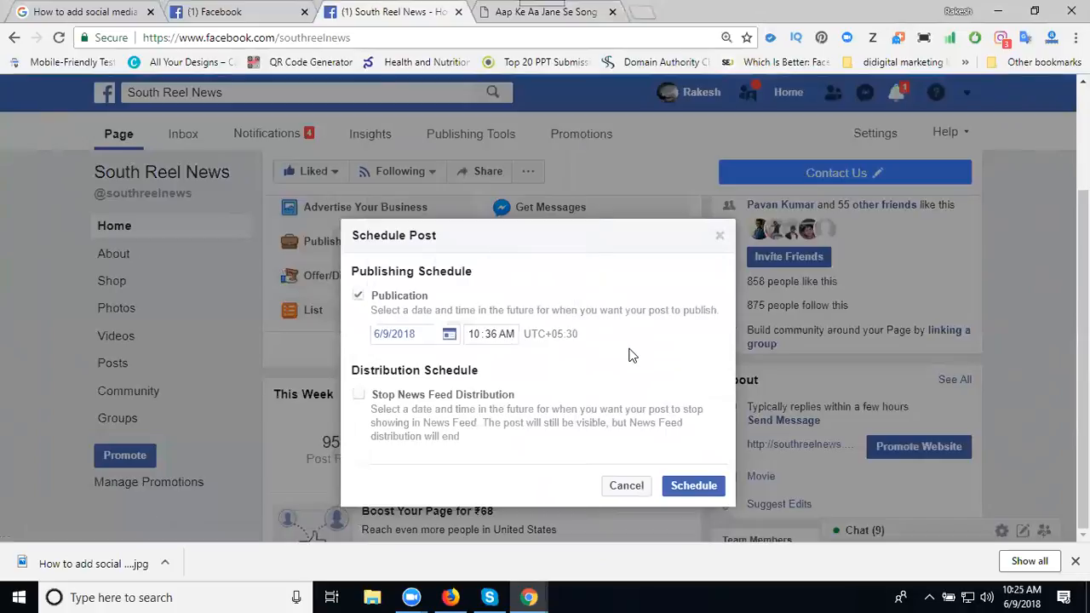
{"action": "left_click", "coordinate": [449, 334]}
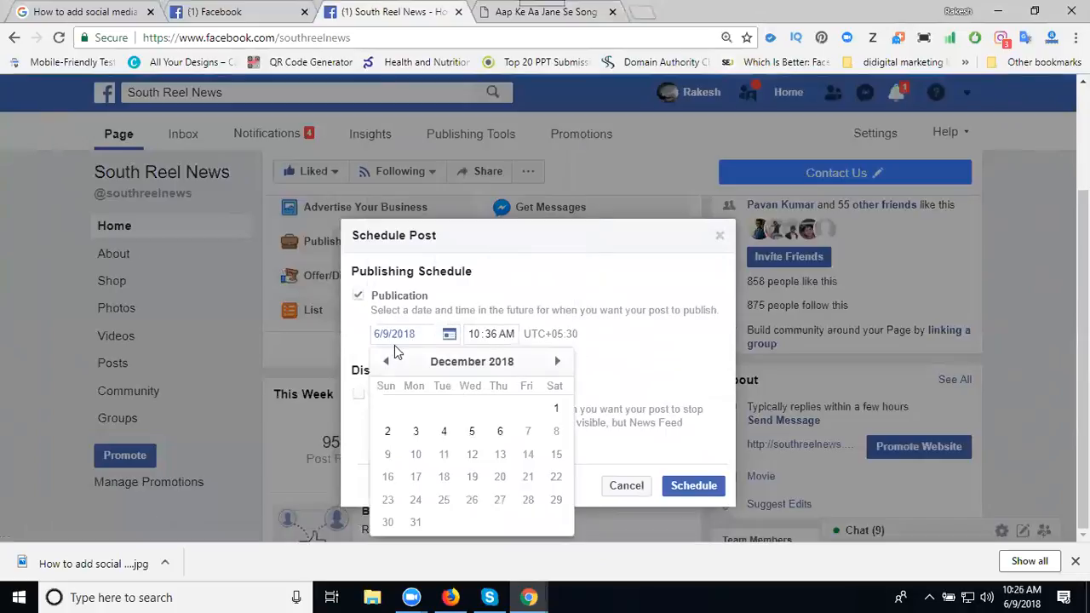
{"action": "left_click", "coordinate": [401, 333]}
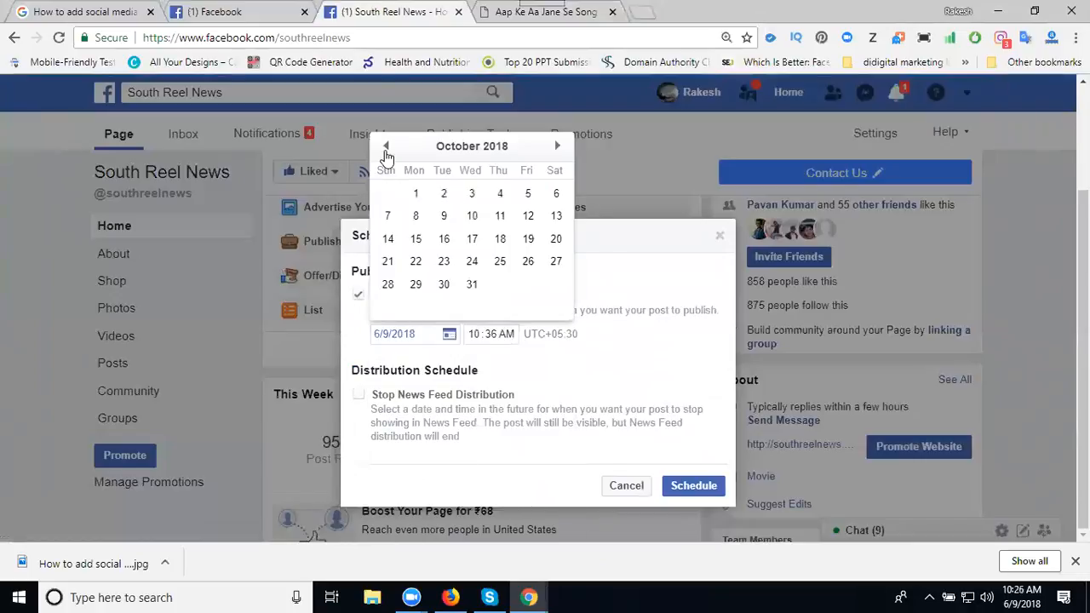
{"action": "left_click", "coordinate": [386, 146]}
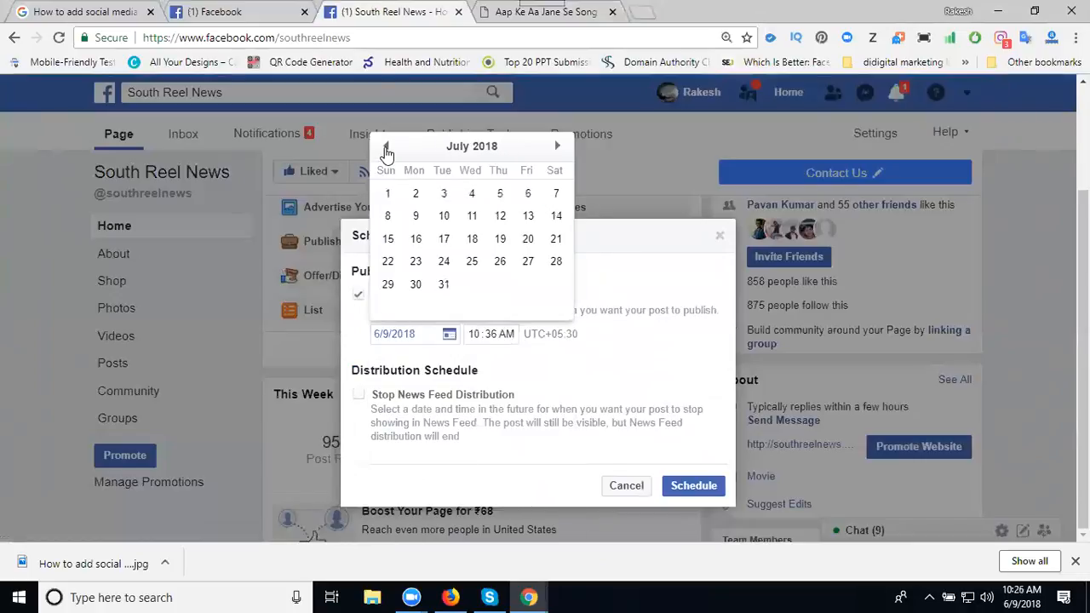
{"action": "left_click", "coordinate": [385, 146]}
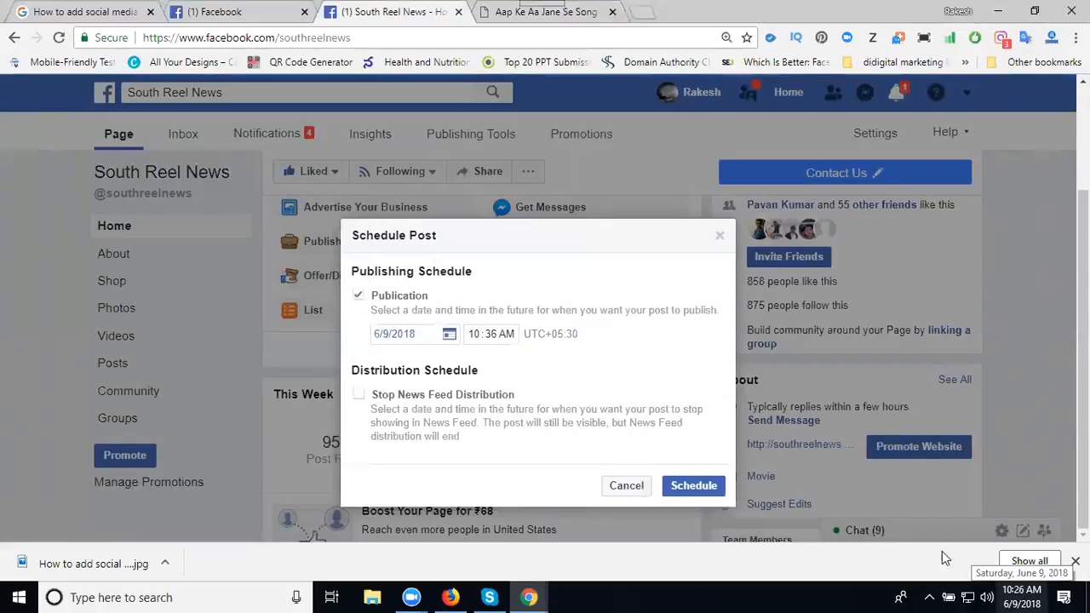
Step: Schedule the post for 10:45 AM on 6/9/2018
{"action": "left_click", "coordinate": [490, 333]}
{"action": "type", "text": "3"}
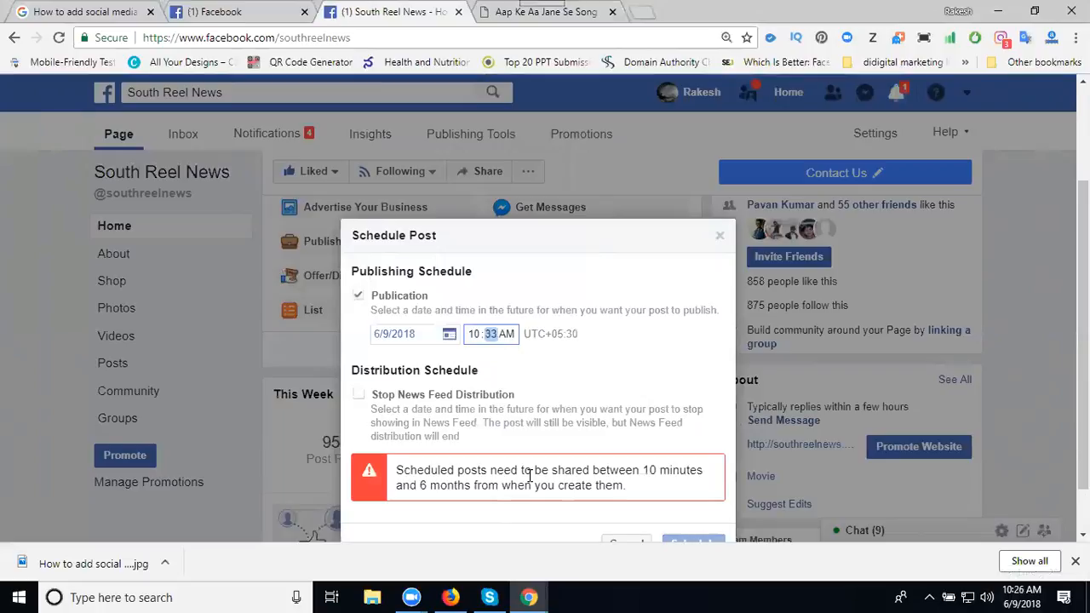
{"action": "mouse_move", "coordinate": [660, 398]}
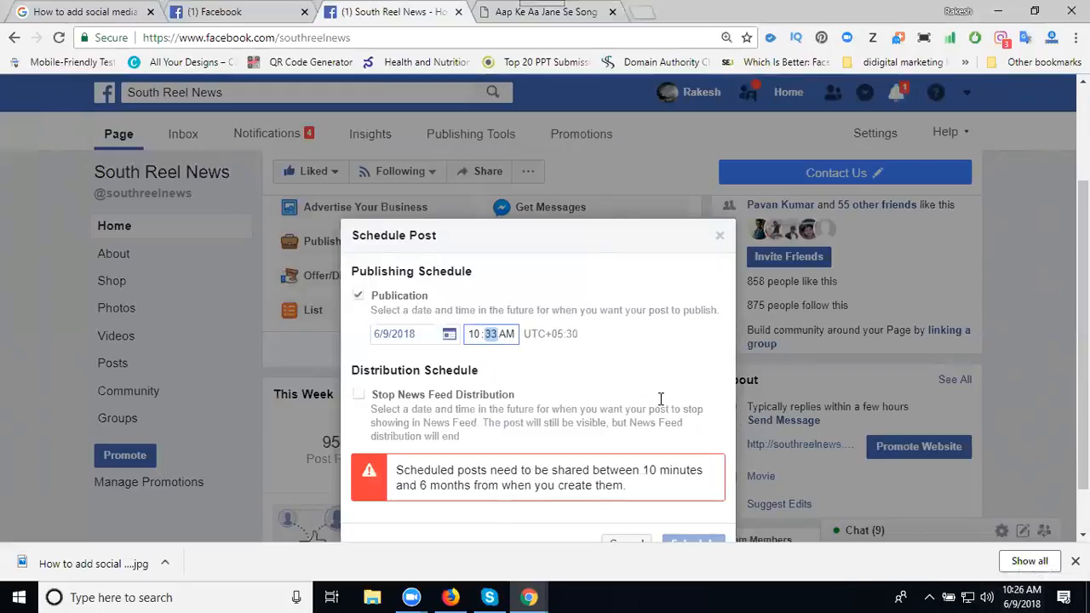
{"action": "mouse_move", "coordinate": [490, 349]}
{"action": "type", "text": "45"}
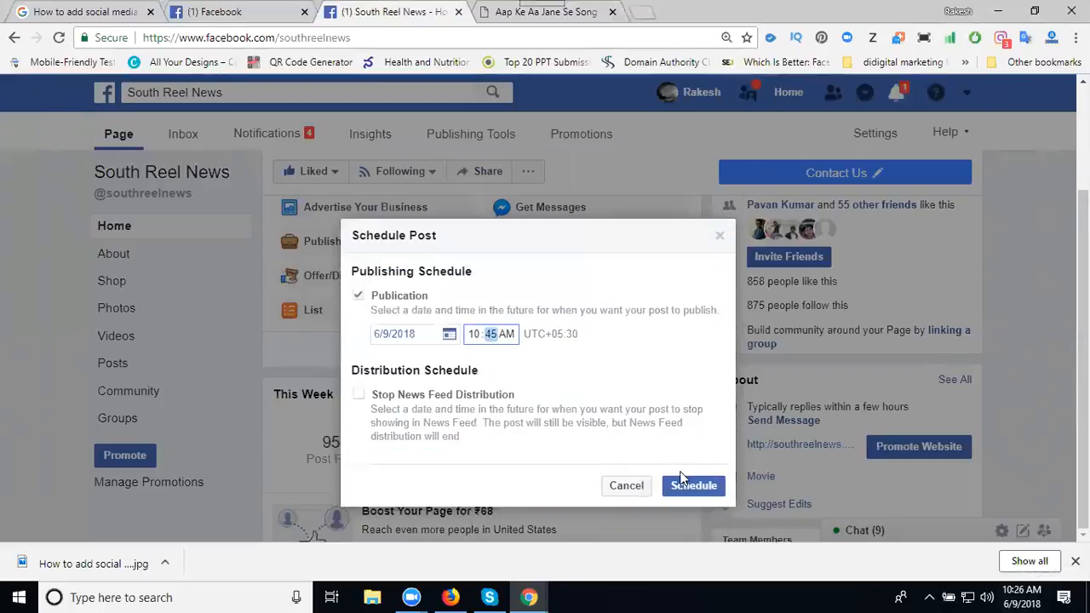
{"action": "left_click", "coordinate": [693, 486]}
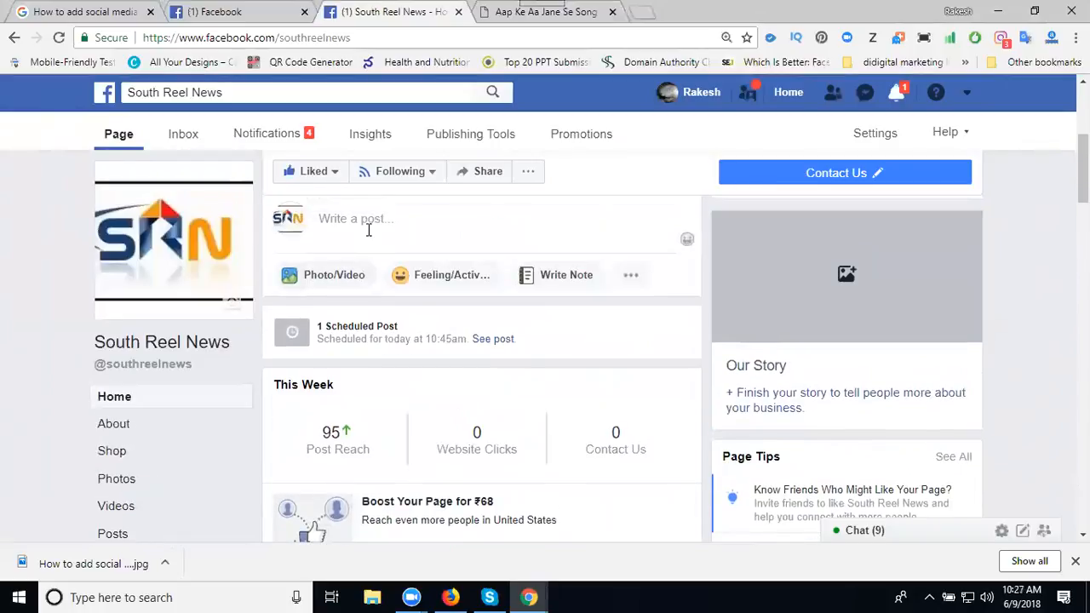
Step: Start a new page post and return to the South Reel News article tab
{"action": "left_click", "coordinate": [368, 218]}
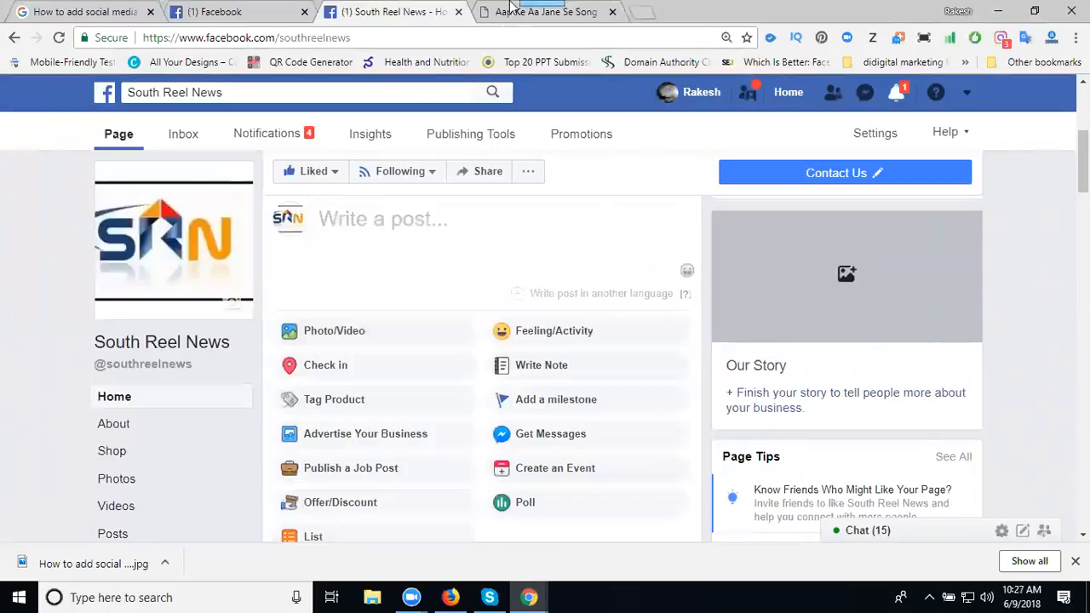
{"action": "left_click", "coordinate": [545, 11]}
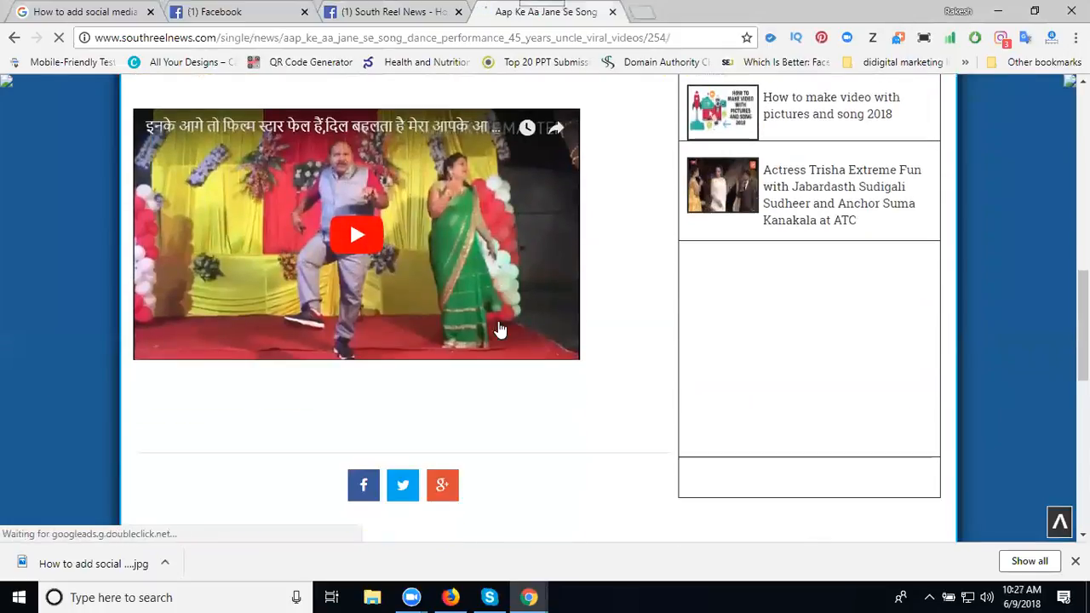
Step: Open the IS MAGIC REAL? article, then return to the Facebook tab
{"action": "scroll", "scroll_direction": "down", "scroll_amount": 3}
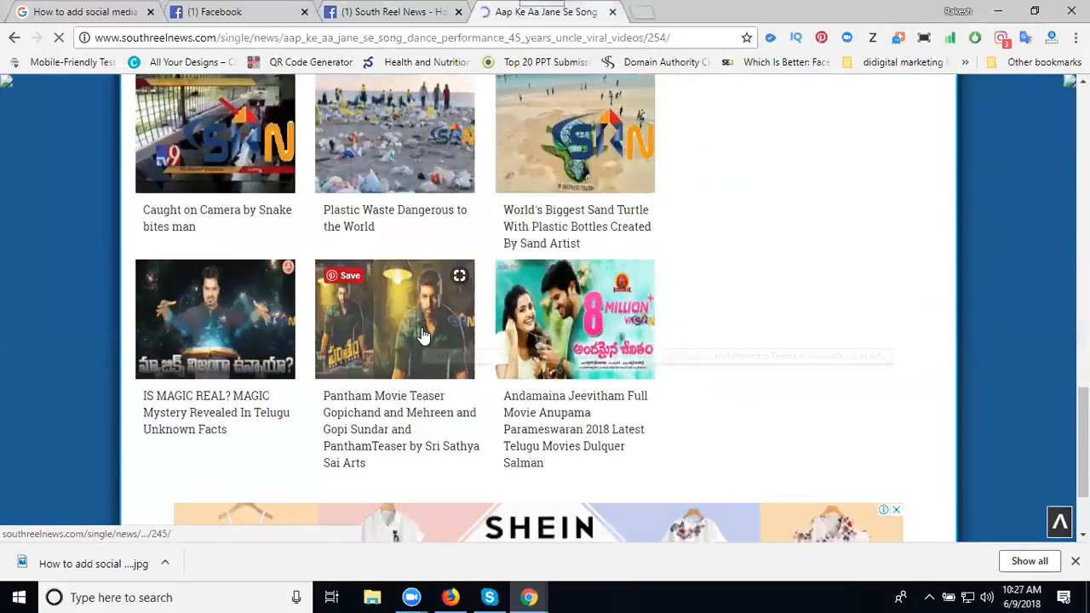
{"action": "mouse_move", "coordinate": [215, 319]}
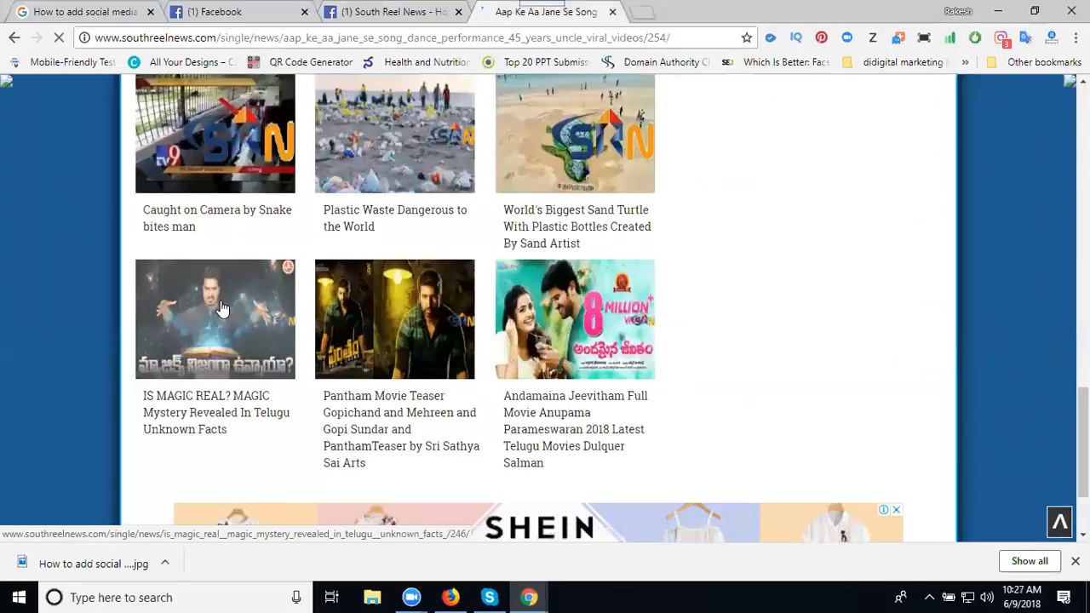
{"action": "left_click", "coordinate": [215, 320]}
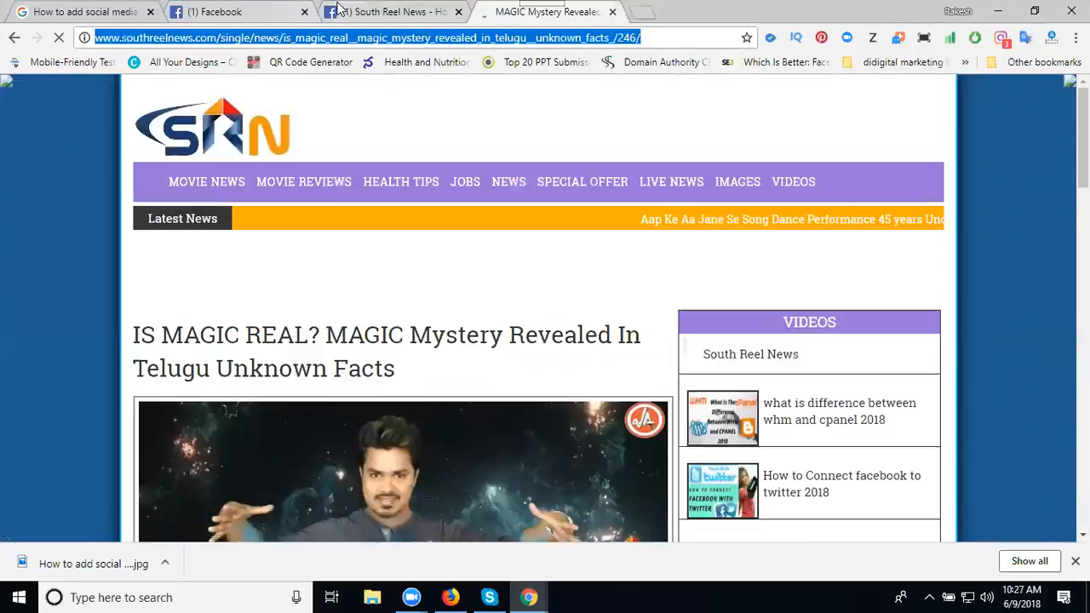
{"action": "left_click", "coordinate": [388, 11]}
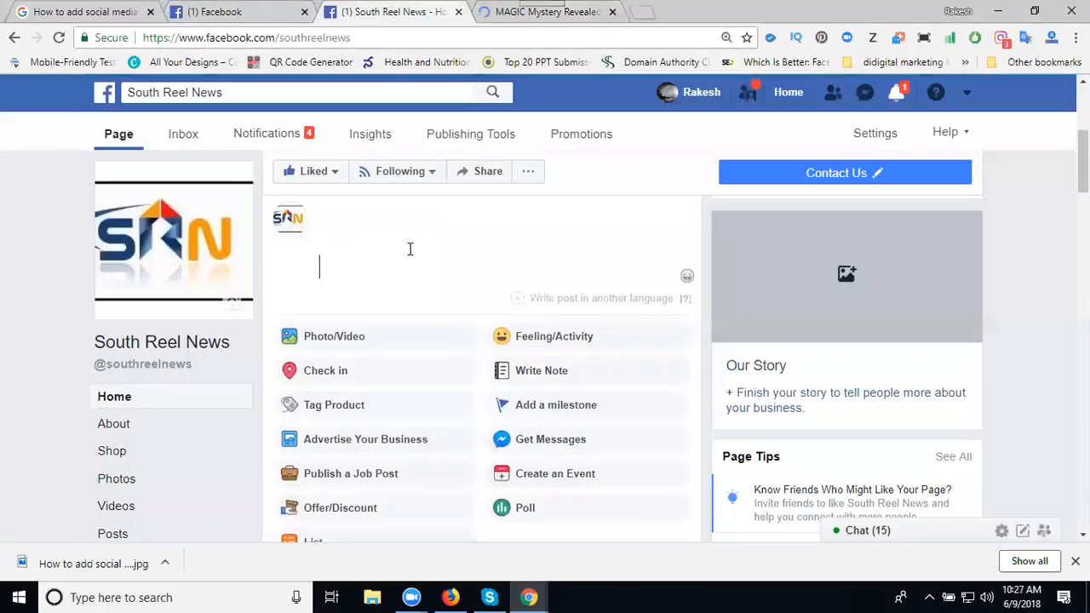
Step: Paste the magic mystery article link into the new post, then return to the website
{"action": "type", "text": "http://www.southreelnews.com/single/news/is_magic_real__magic_mystery_revealed_in_telugu__unknown_facts_/246/"}
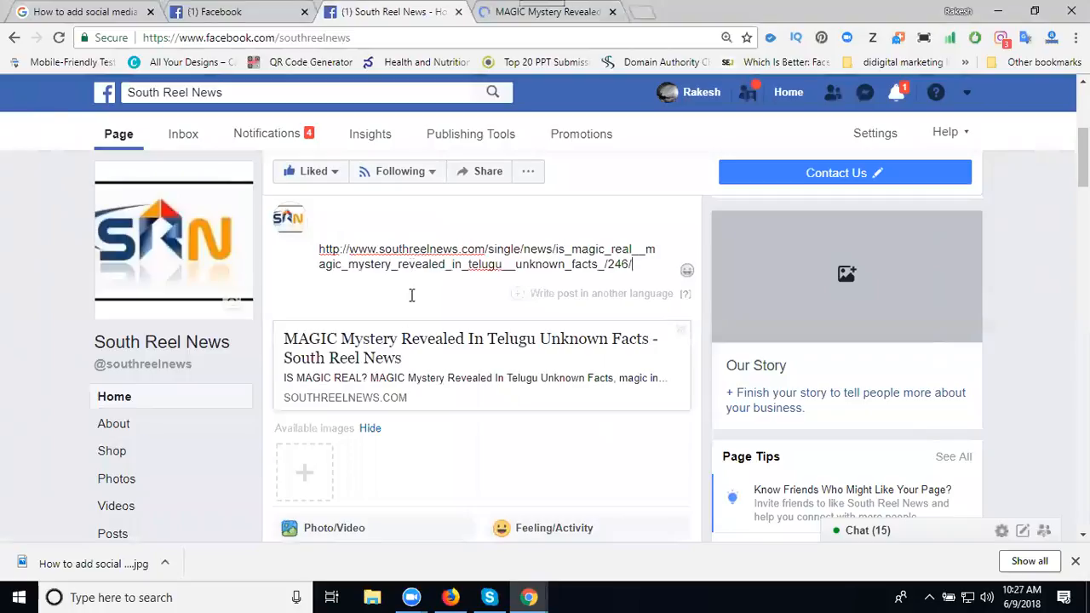
{"action": "mouse_move", "coordinate": [304, 472]}
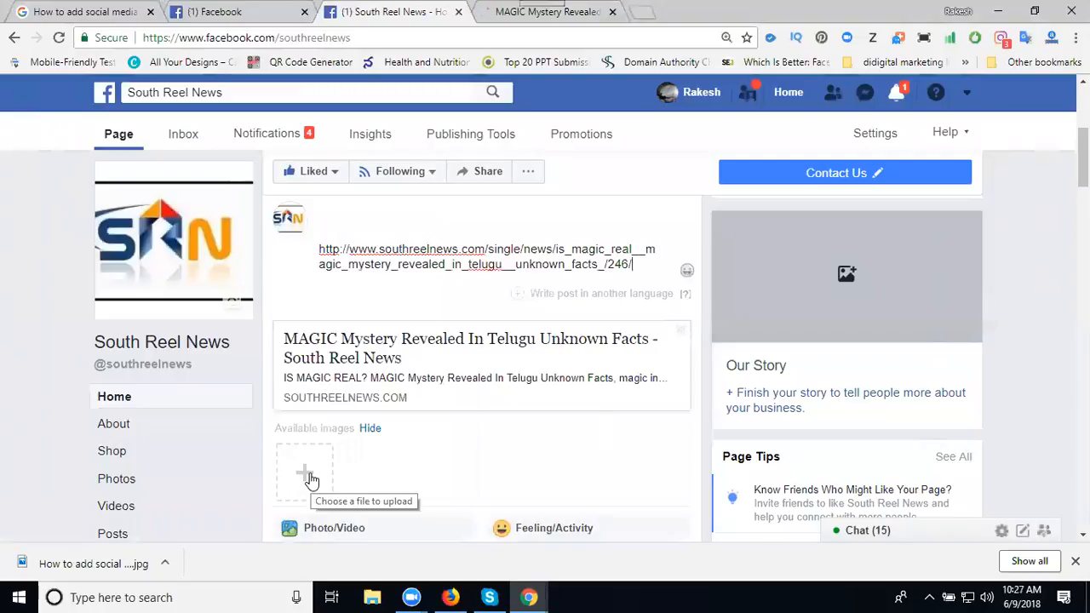
{"action": "left_click", "coordinate": [549, 11]}
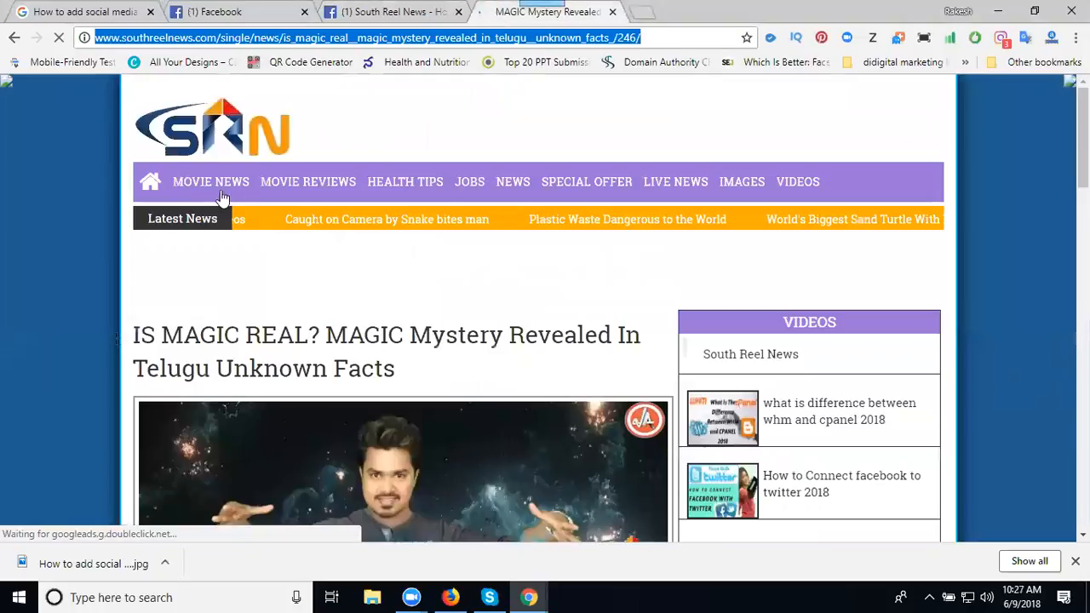
Step: Open the Plastic Waste Dangerous to the World article, then reload Facebook
{"action": "left_click", "coordinate": [150, 181]}
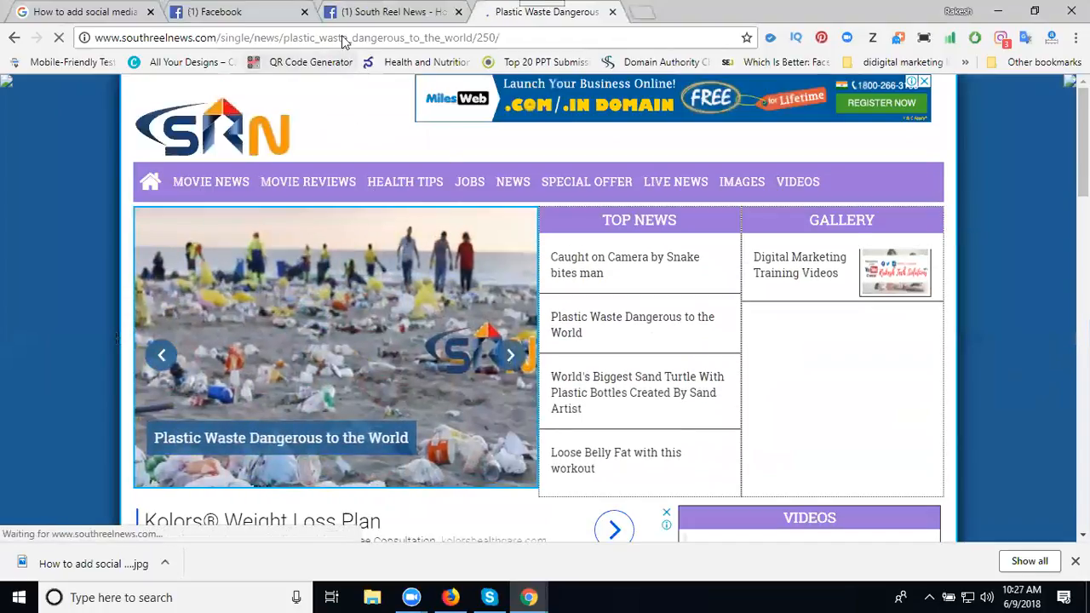
{"action": "left_click", "coordinate": [392, 11]}
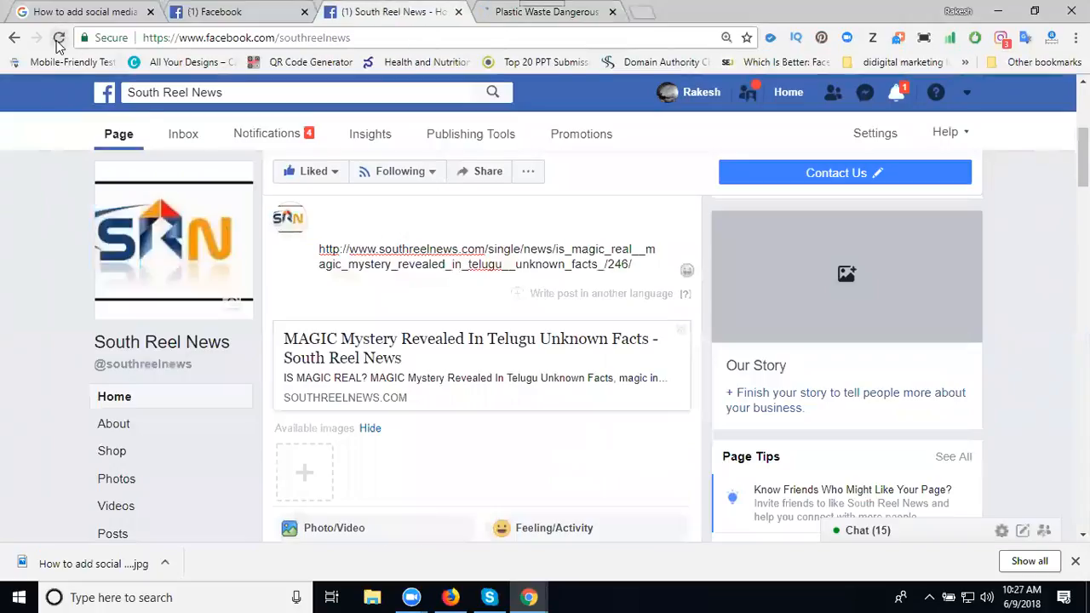
{"action": "left_click", "coordinate": [59, 37]}
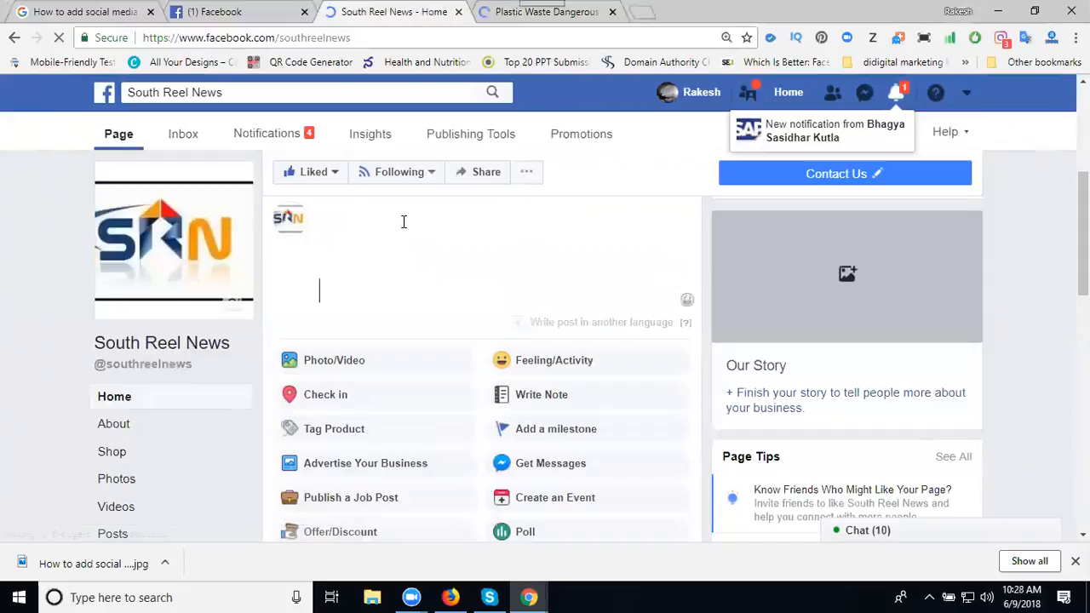
Step: Paste the Plastic Waste article URL into the post and scroll to Publish
{"action": "type", "text": "http://www.southreelnews.com/single/news/plastic_waste_dangerous_to_the_world/250/"}
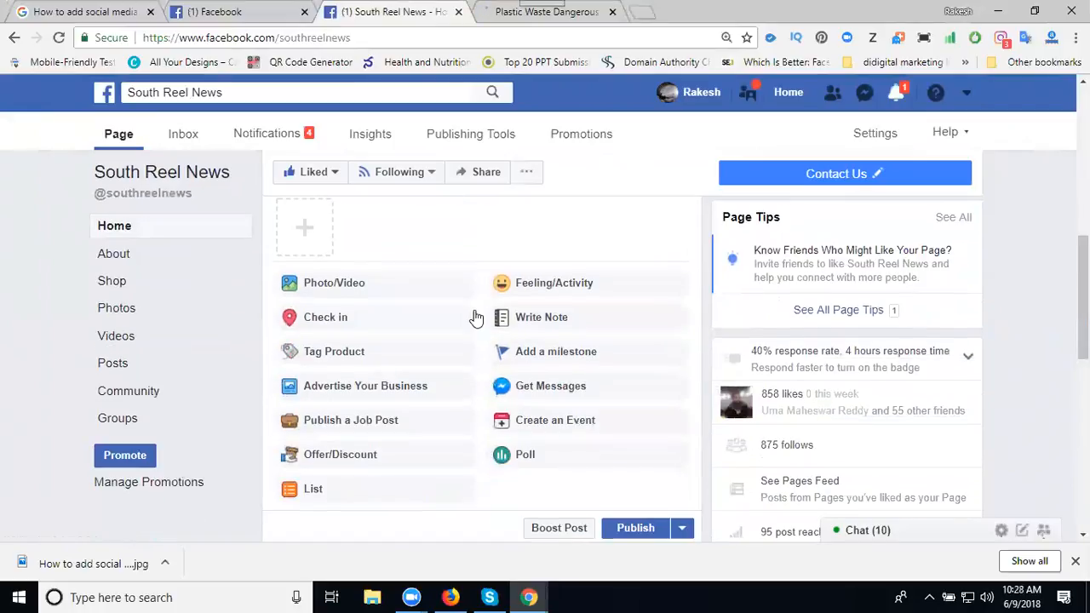
{"action": "scroll", "scroll_direction": "down", "scroll_amount": 3}
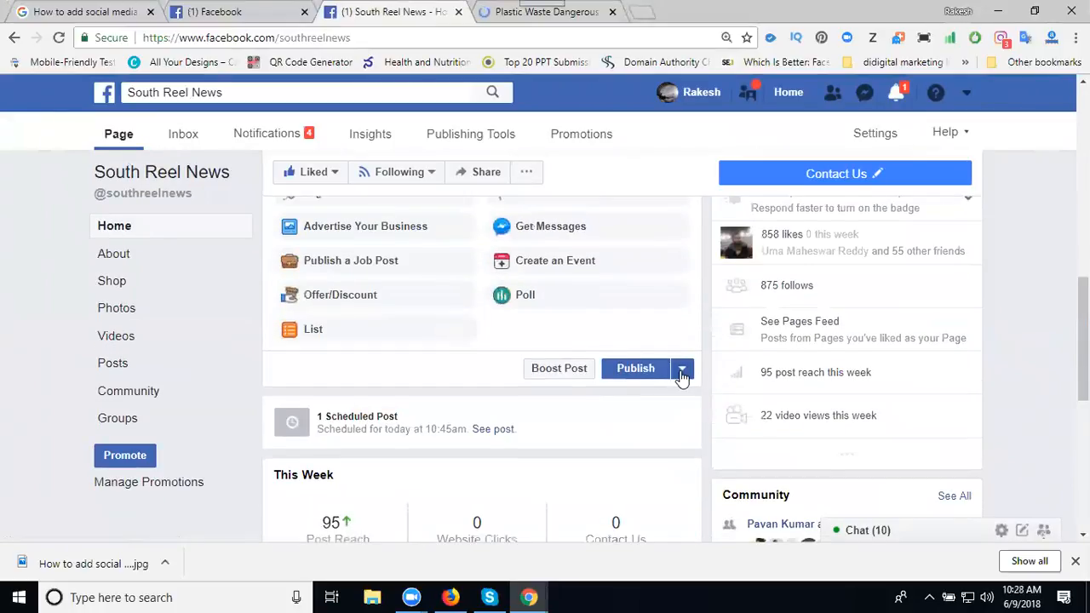
Step: Try backdating the post to April 17, 2016; Facebook rejects it as predating the page
{"action": "left_click", "coordinate": [681, 368]}
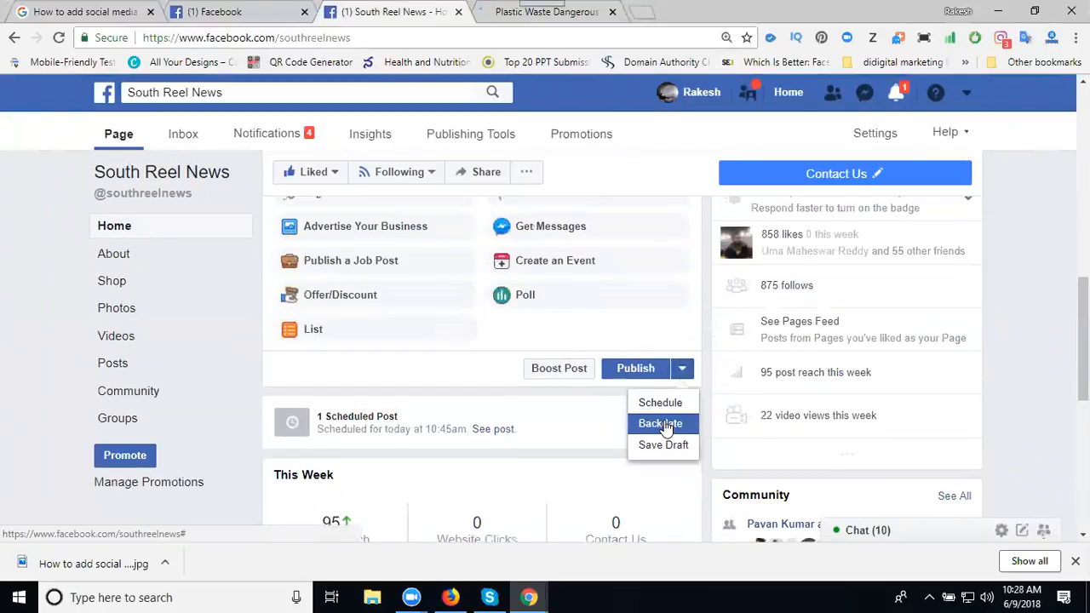
{"action": "left_click", "coordinate": [660, 423]}
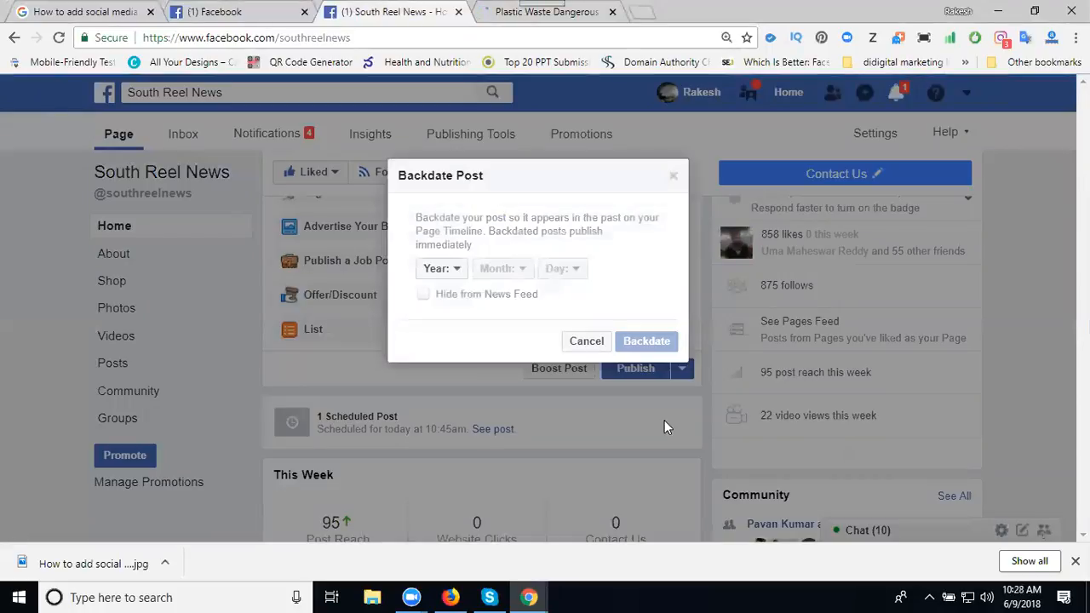
{"action": "mouse_move", "coordinate": [513, 355]}
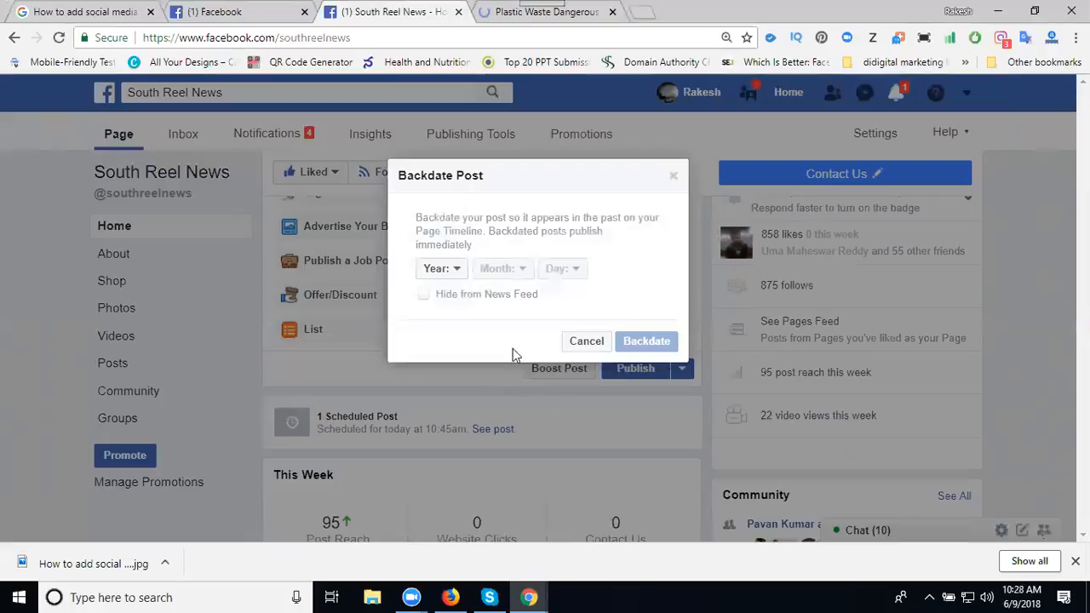
{"action": "left_click", "coordinate": [440, 269]}
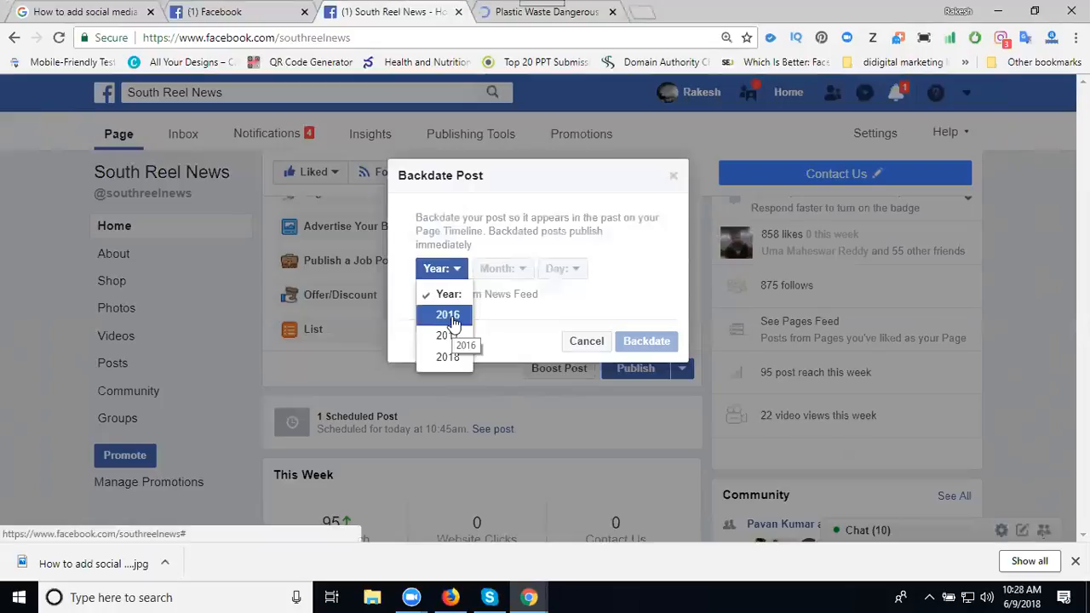
{"action": "left_click", "coordinate": [501, 268]}
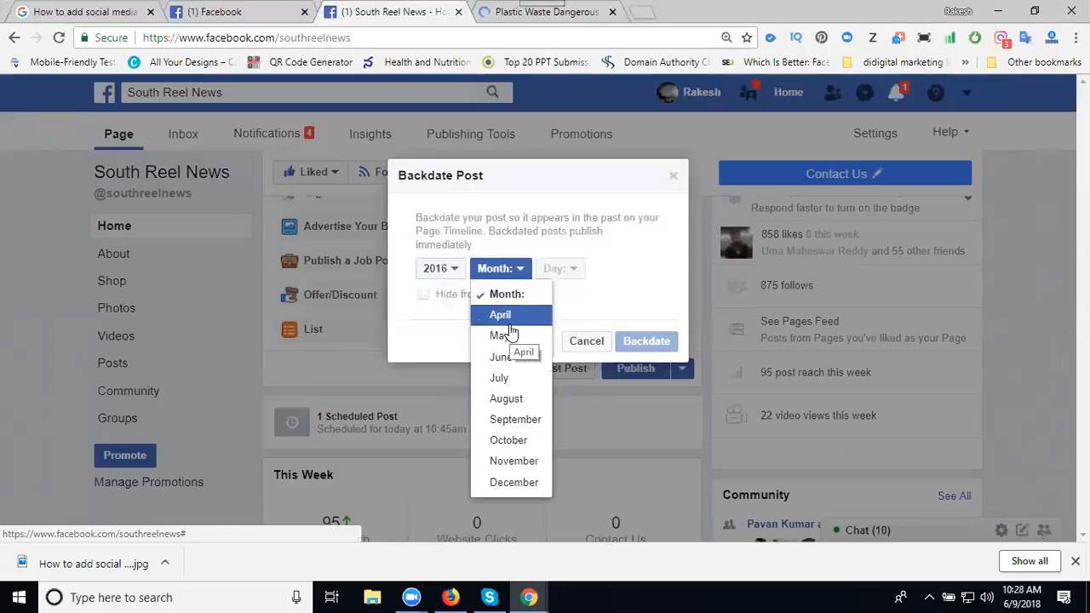
{"action": "left_click", "coordinate": [500, 314]}
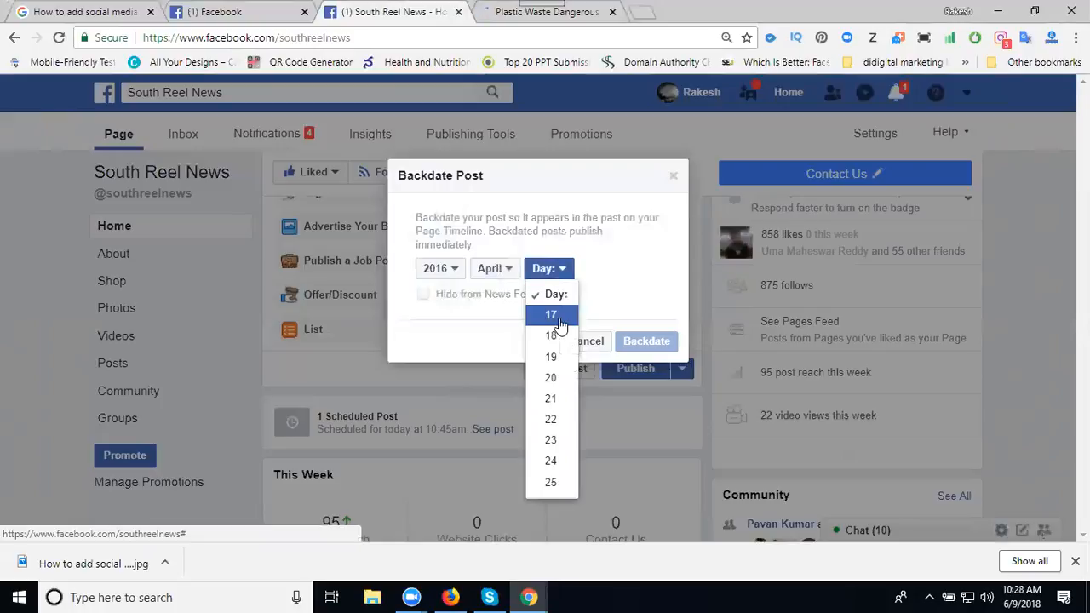
{"action": "left_click", "coordinate": [551, 314]}
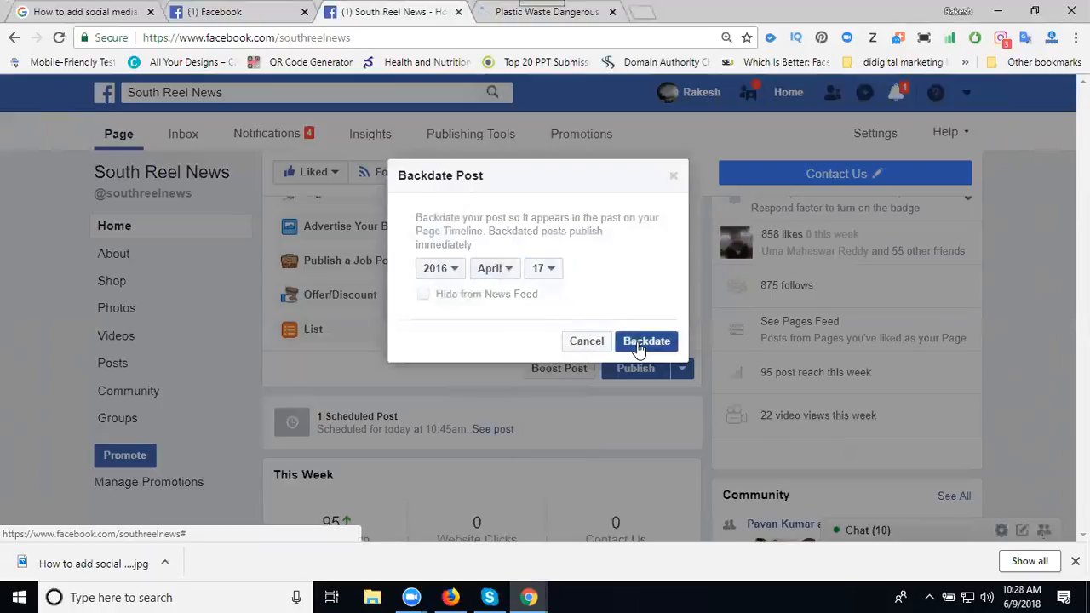
{"action": "left_click", "coordinate": [647, 340]}
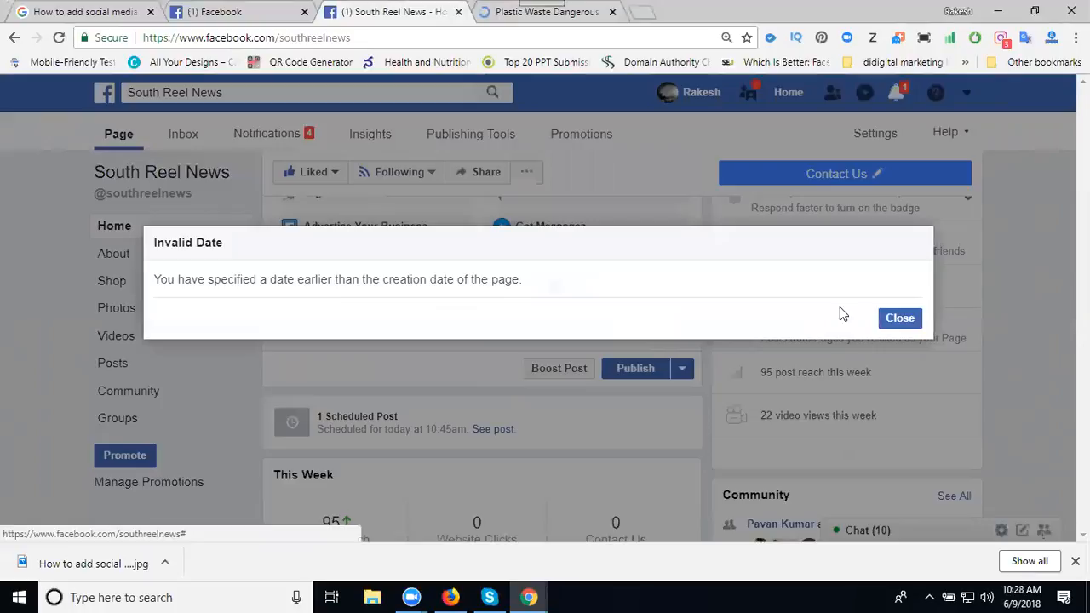
{"action": "mouse_move", "coordinate": [357, 282]}
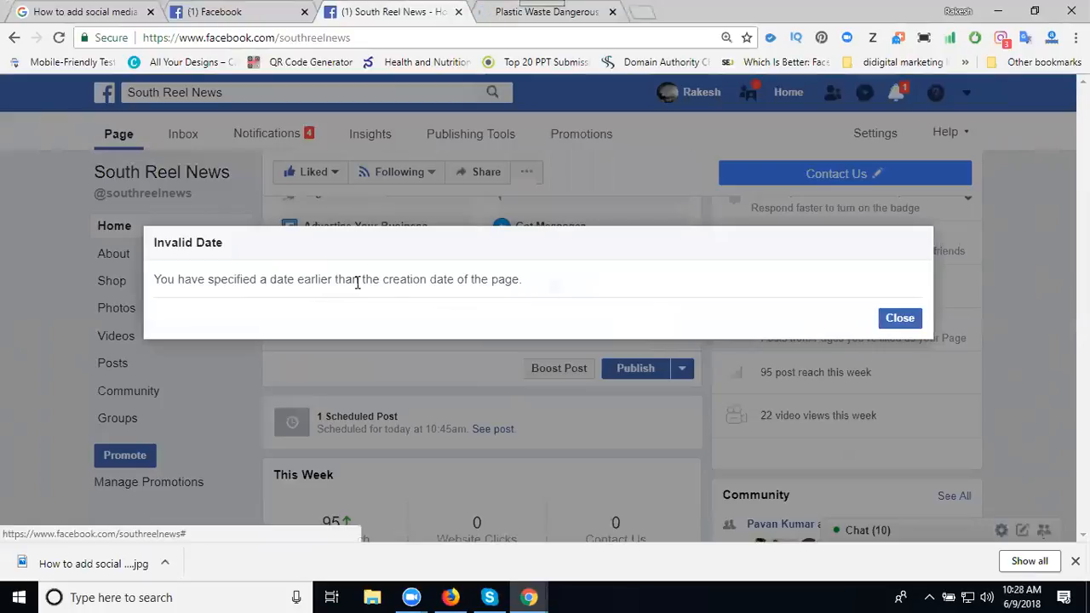
Step: Dismiss the Invalid Date alert and reopen the backdate date picker
{"action": "left_click", "coordinate": [899, 318]}
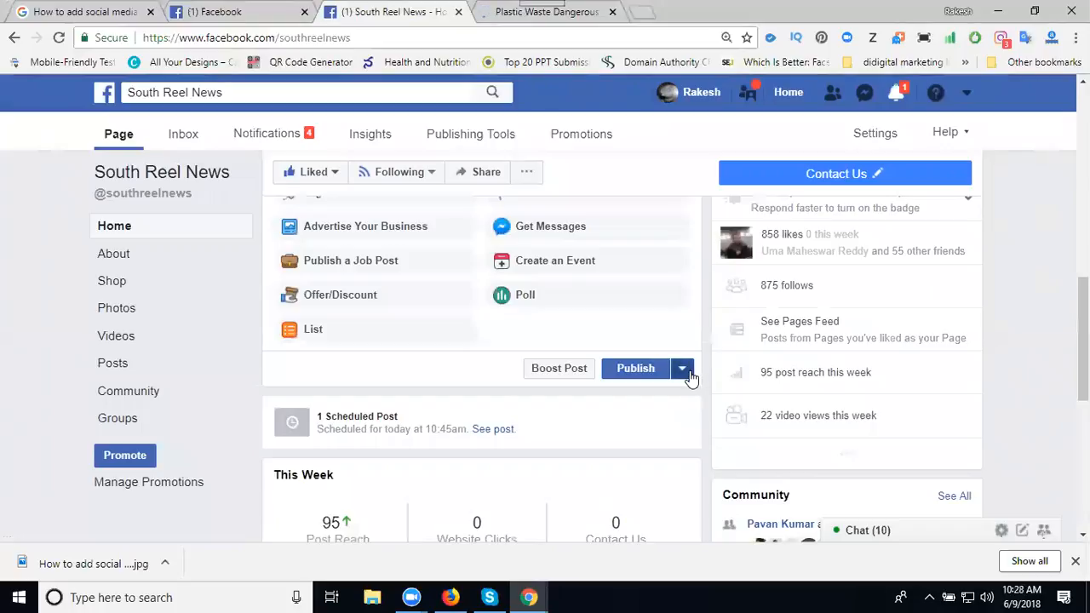
{"action": "left_click", "coordinate": [682, 368]}
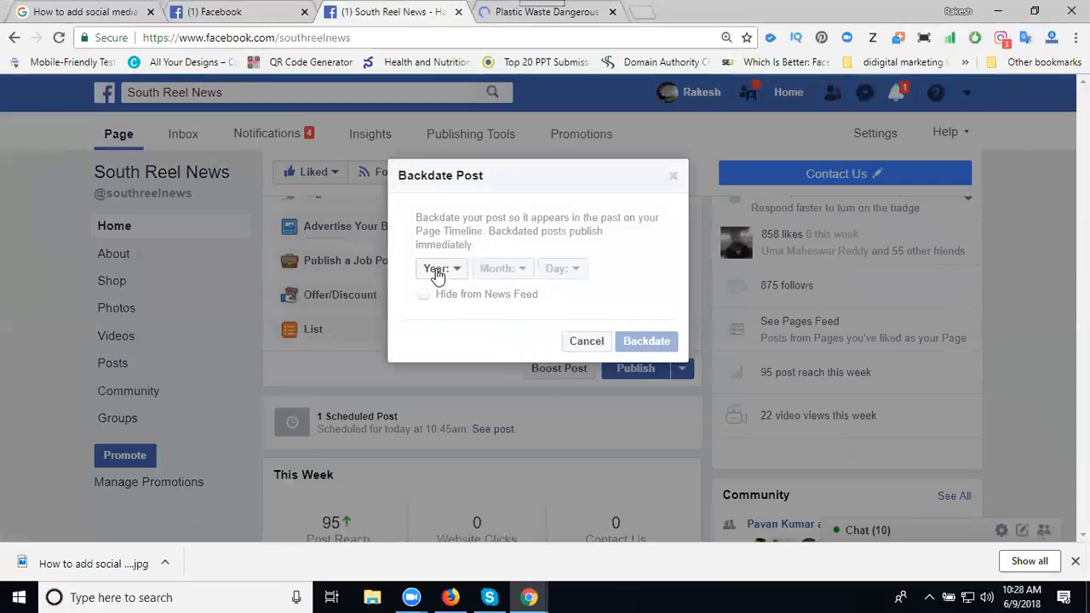
{"action": "left_click", "coordinate": [438, 269]}
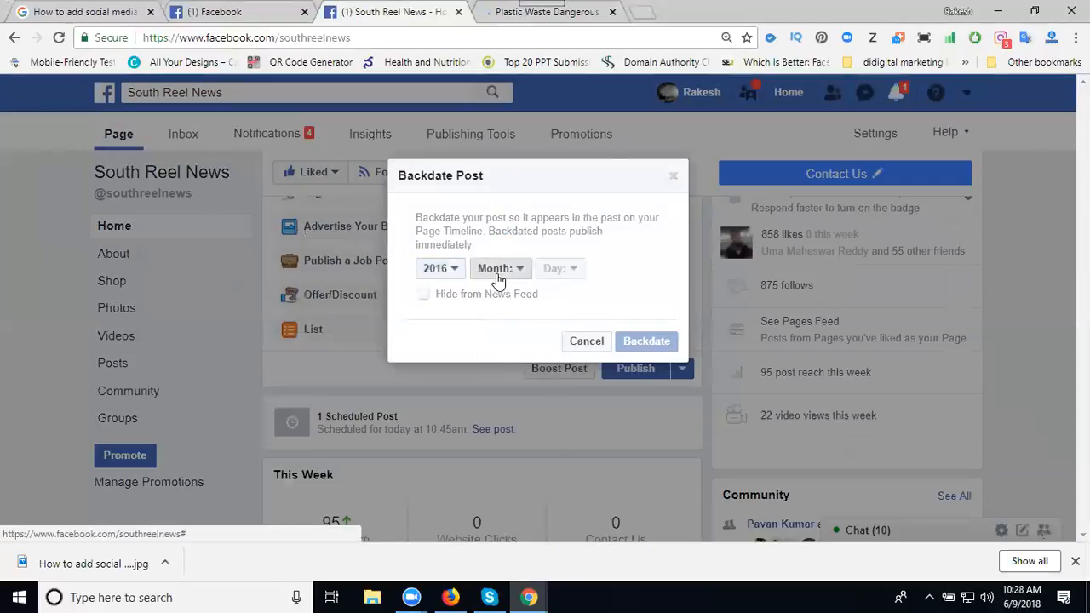
{"action": "left_click", "coordinate": [501, 269]}
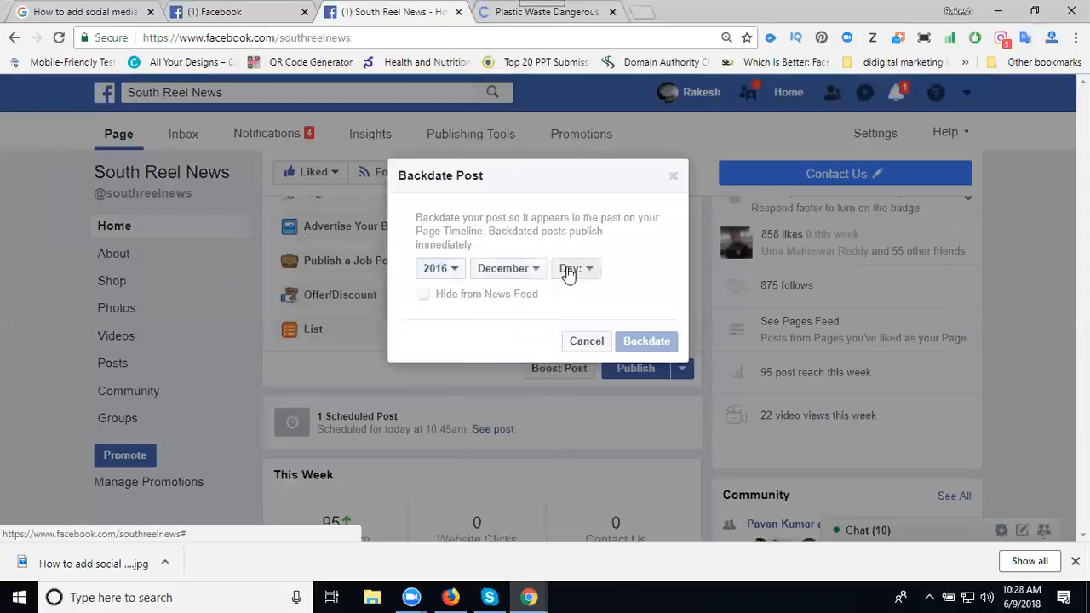
{"action": "left_click", "coordinate": [568, 269]}
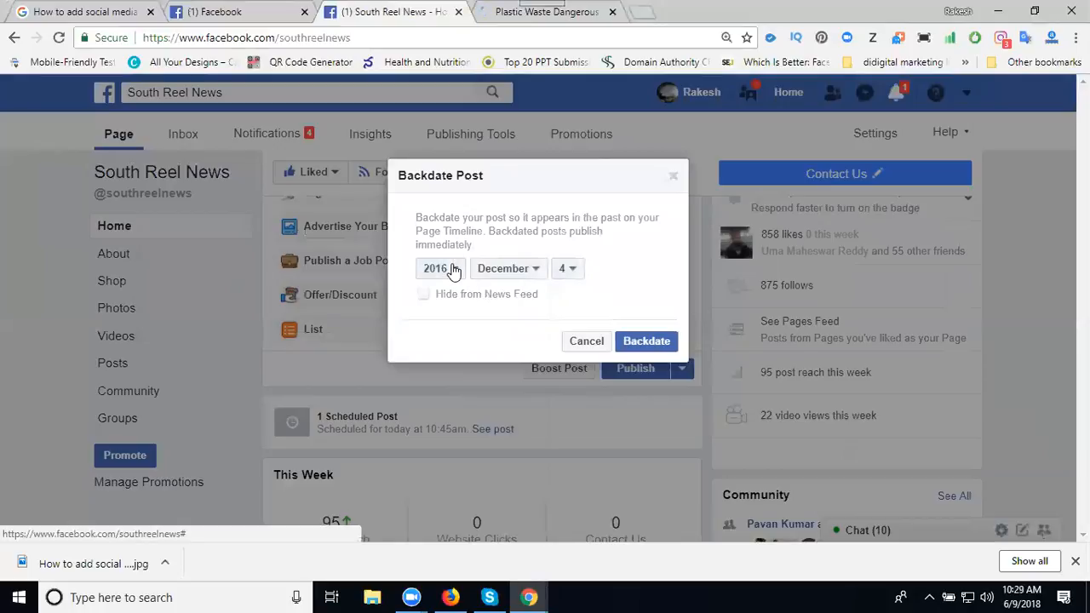
Step: Set the backdate to June 1, 2018 and apply it
{"action": "left_click", "coordinate": [439, 268]}
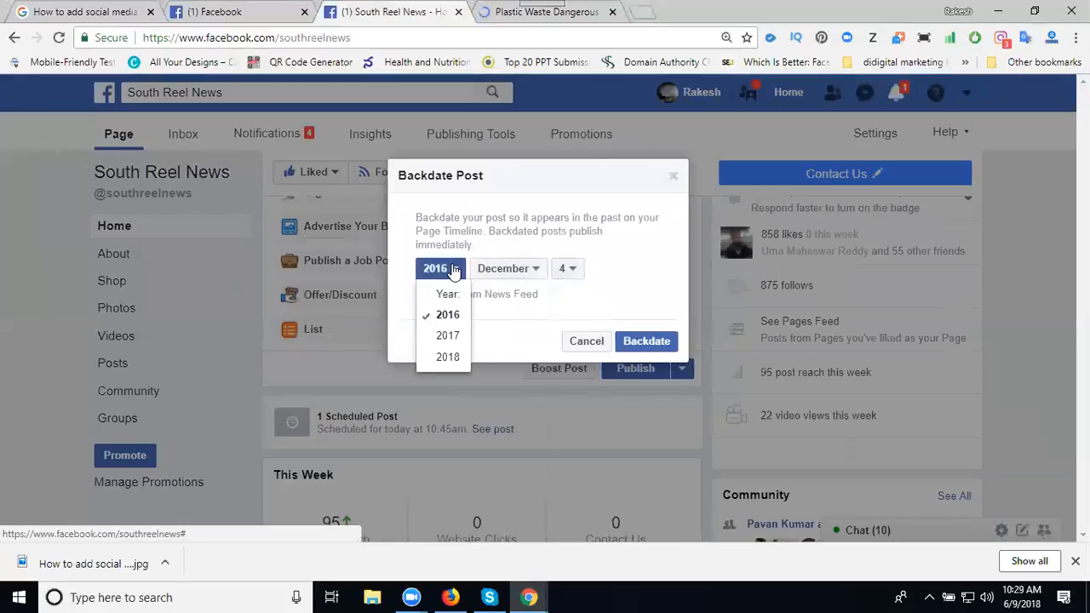
{"action": "left_click", "coordinate": [502, 269]}
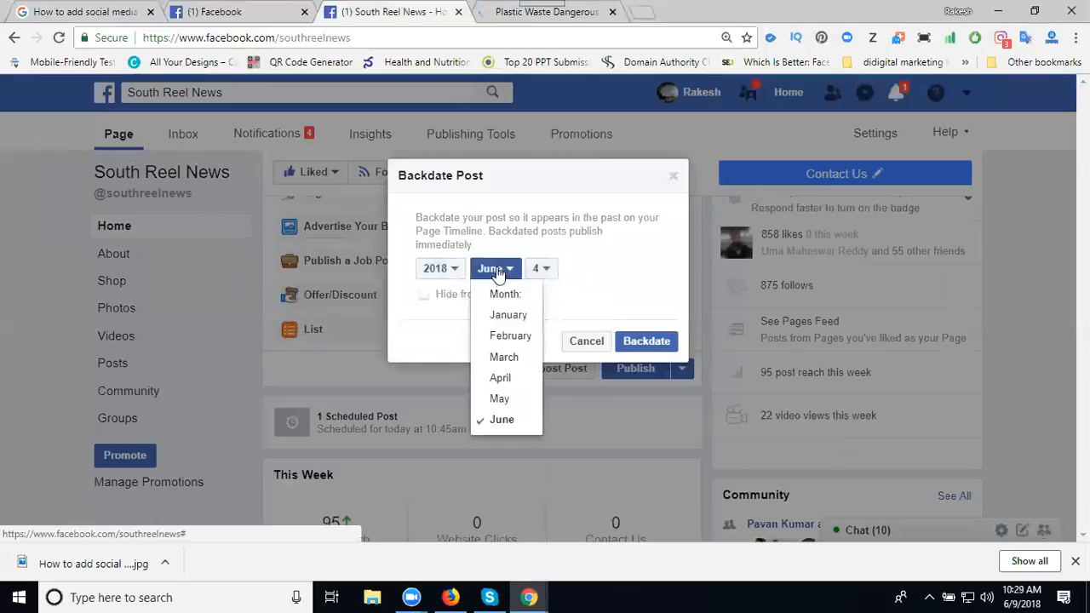
{"action": "left_click", "coordinate": [542, 269]}
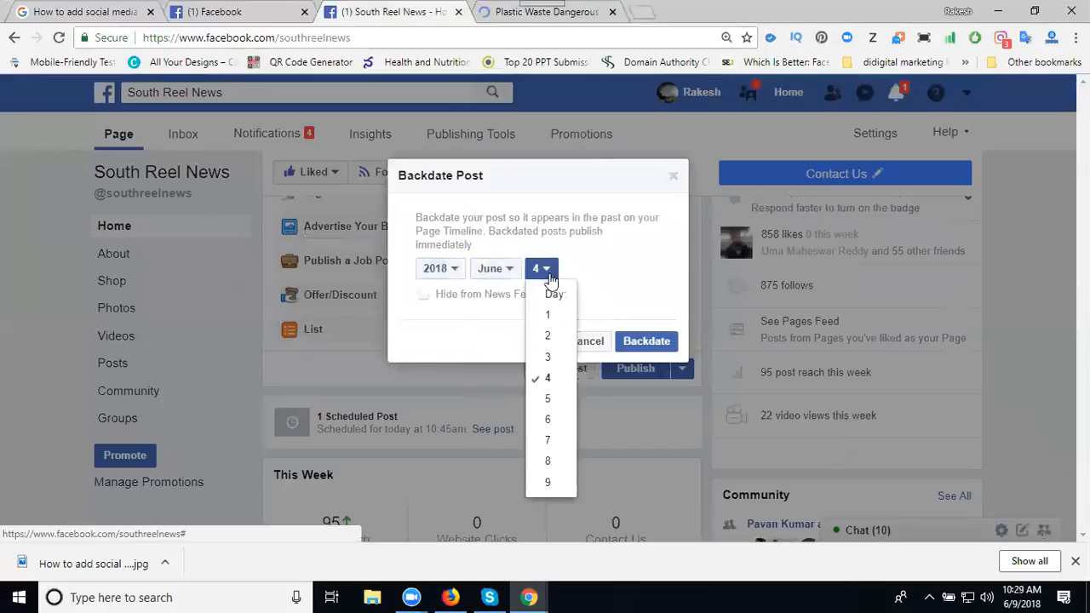
{"action": "left_click", "coordinate": [547, 314]}
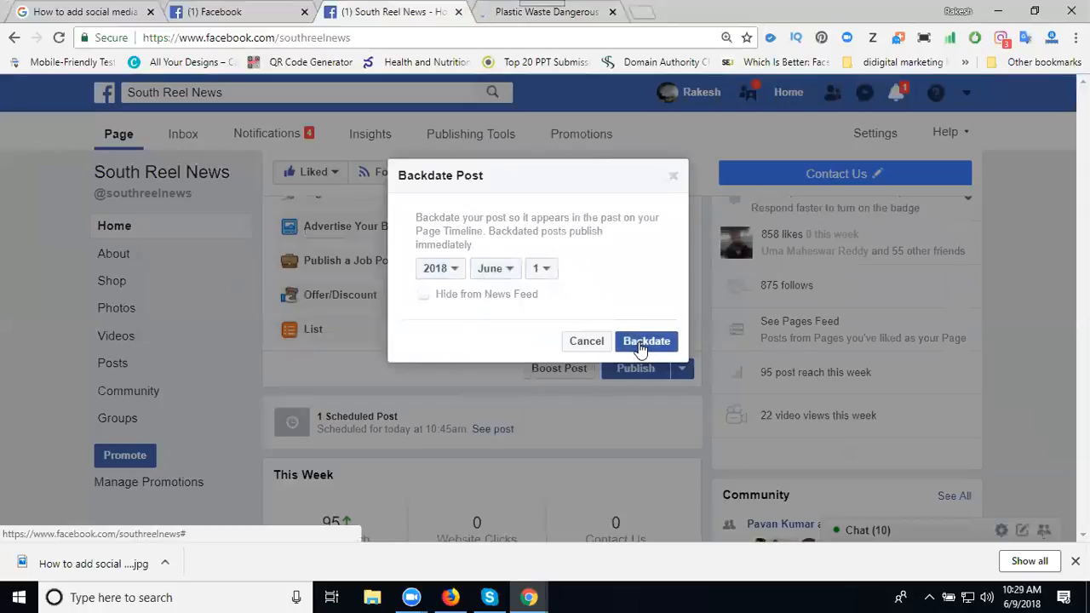
{"action": "left_click", "coordinate": [646, 340]}
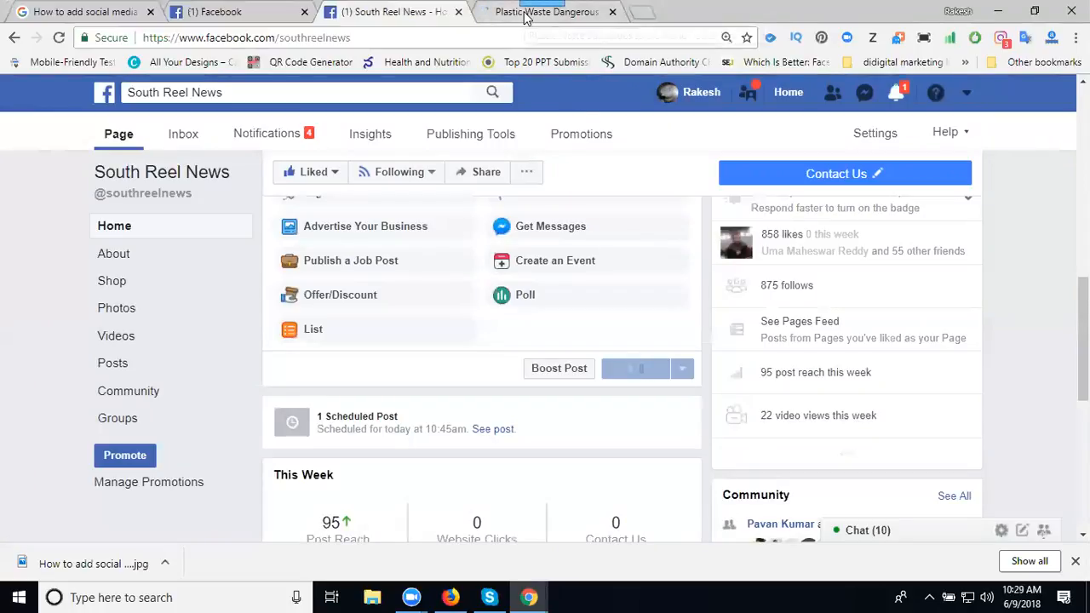
Step: Check the plastic waste post dated June 1, then return to the Plastic Waste article tab
{"action": "left_click", "coordinate": [545, 12]}
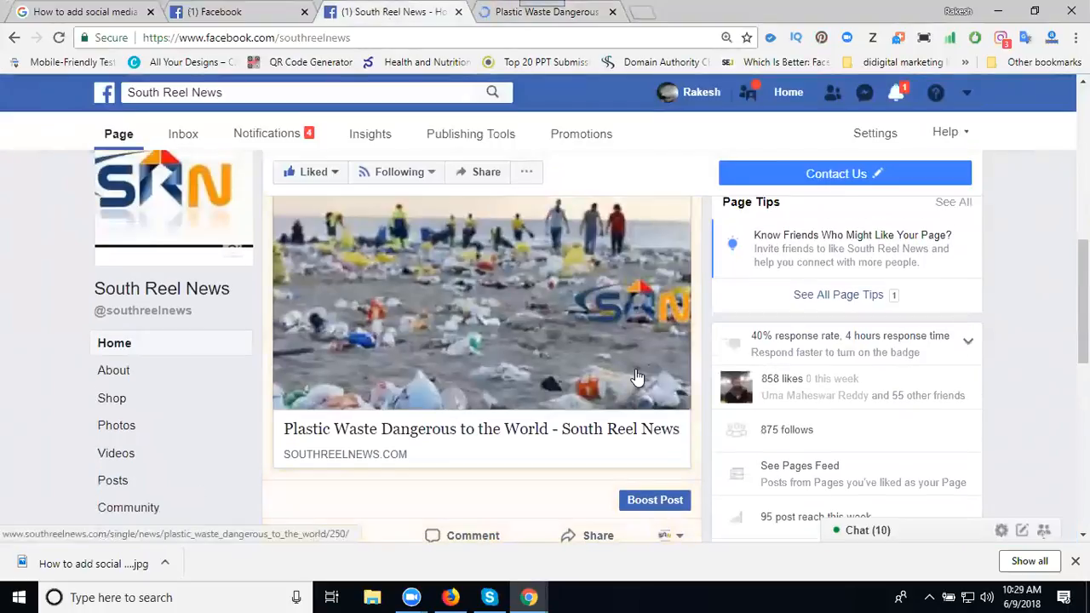
{"action": "scroll", "scroll_direction": "down", "scroll_amount": 3}
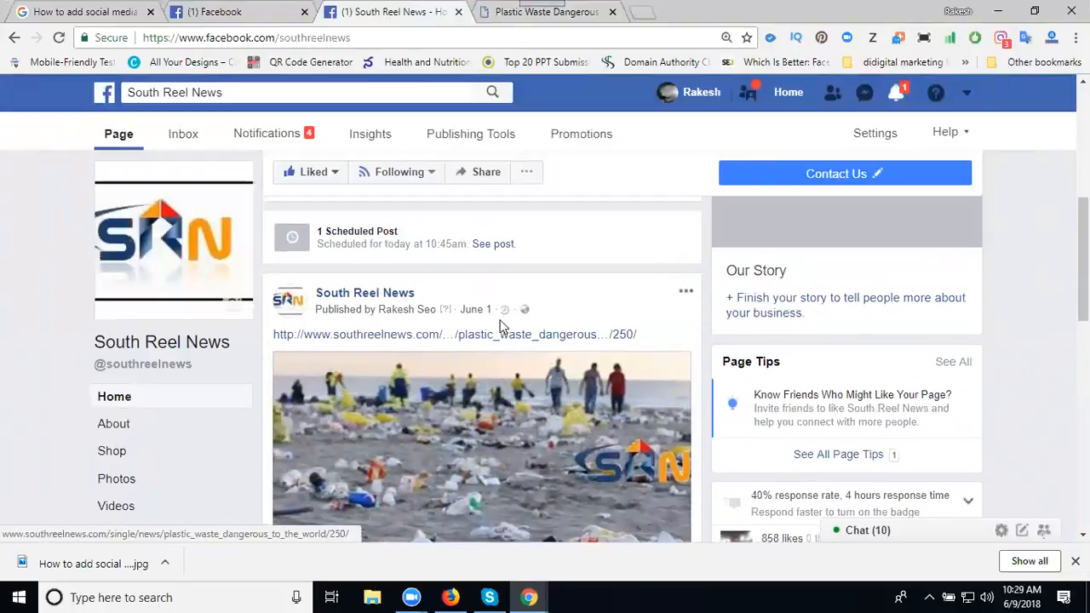
{"action": "mouse_move", "coordinate": [475, 309]}
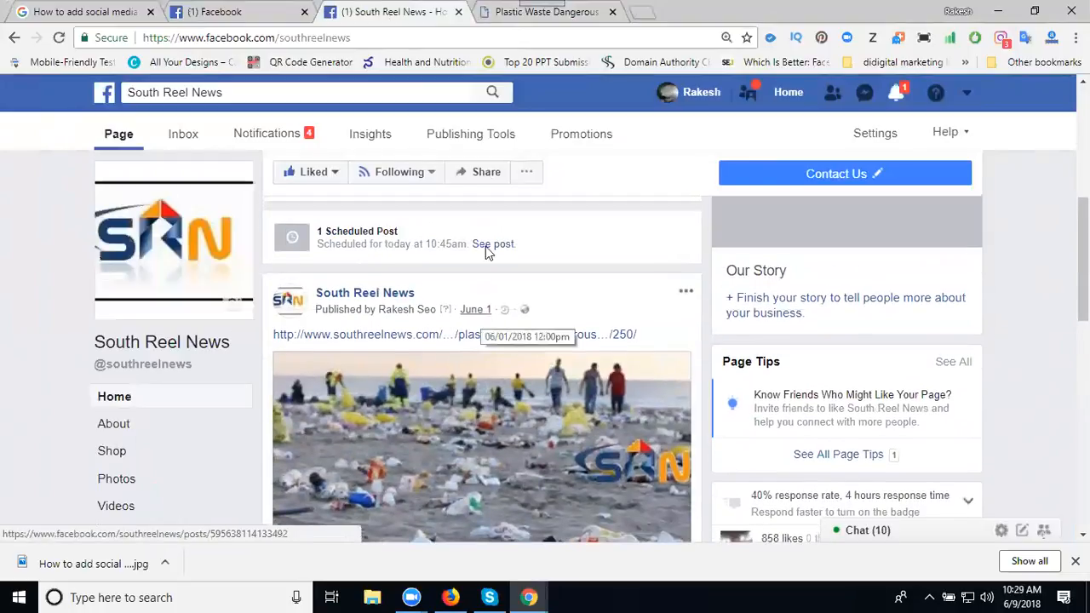
{"action": "left_click", "coordinate": [545, 11]}
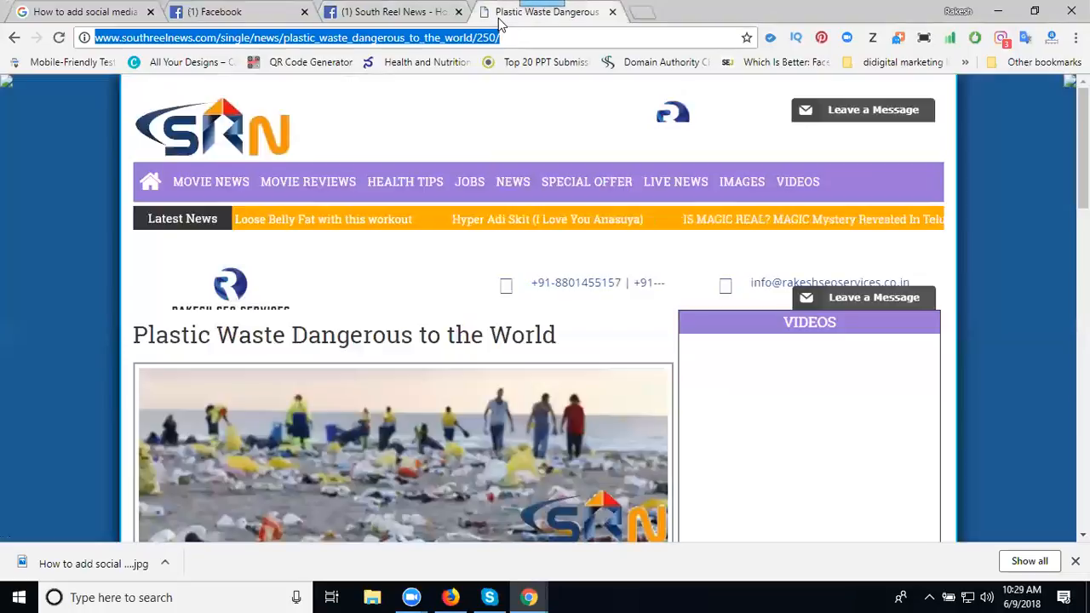